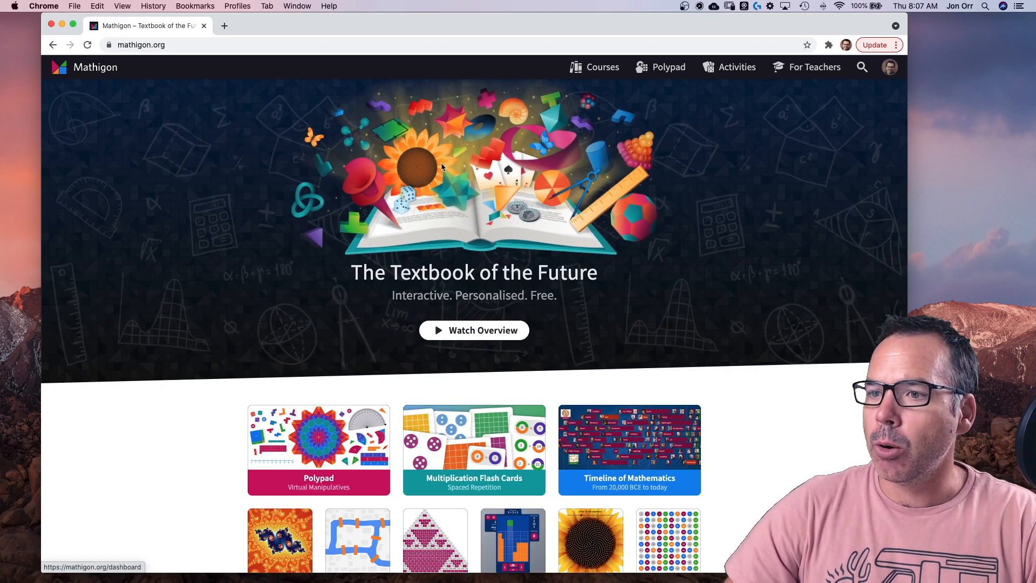
Launch Polypad from the Mathigon home page, landing on a blank canvas with Numbers tiles listed.
scroll(down, 3)
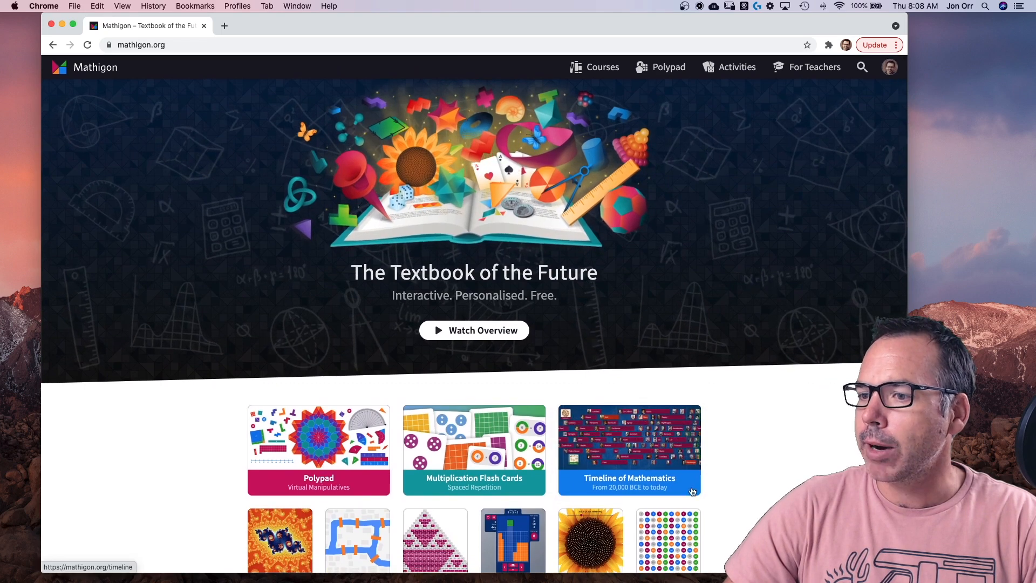
mouse_move(778, 104)
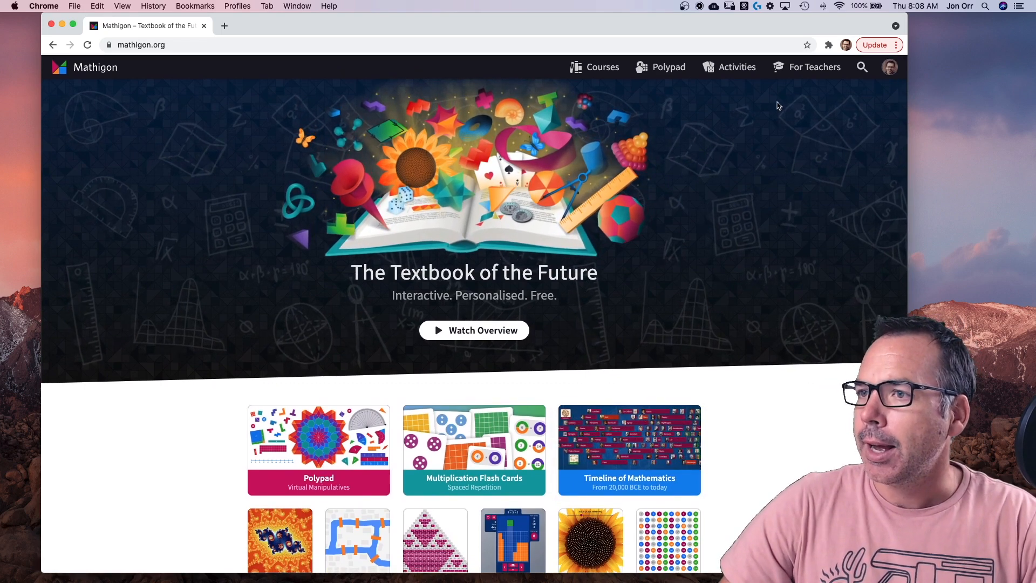
click(667, 67)
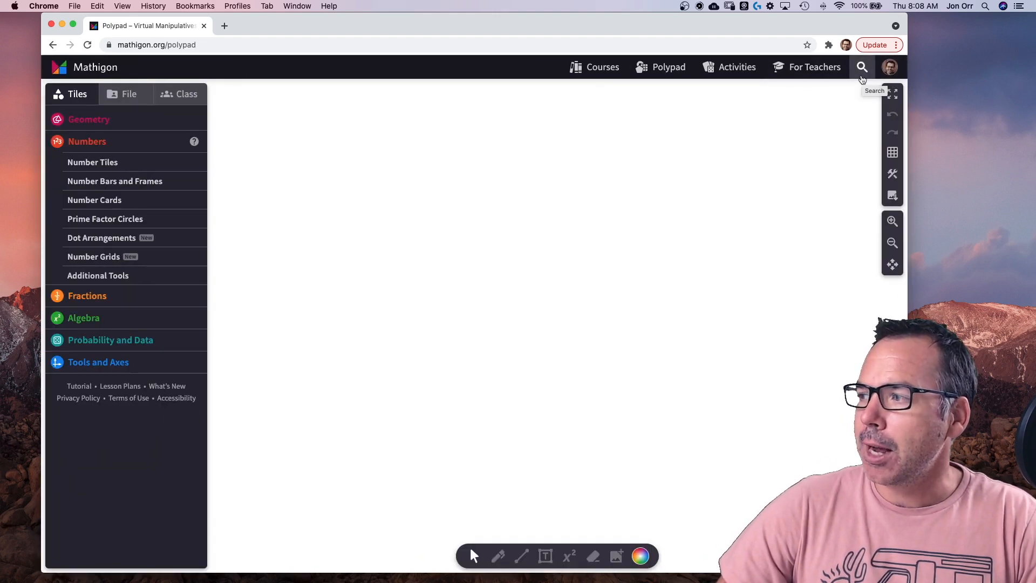
mouse_move(822, 83)
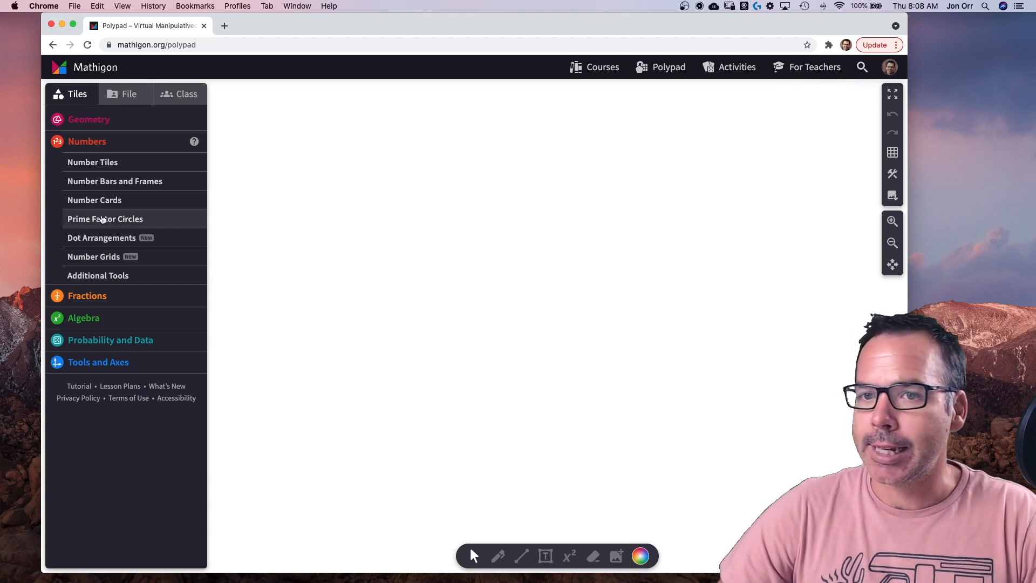
mouse_move(165, 164)
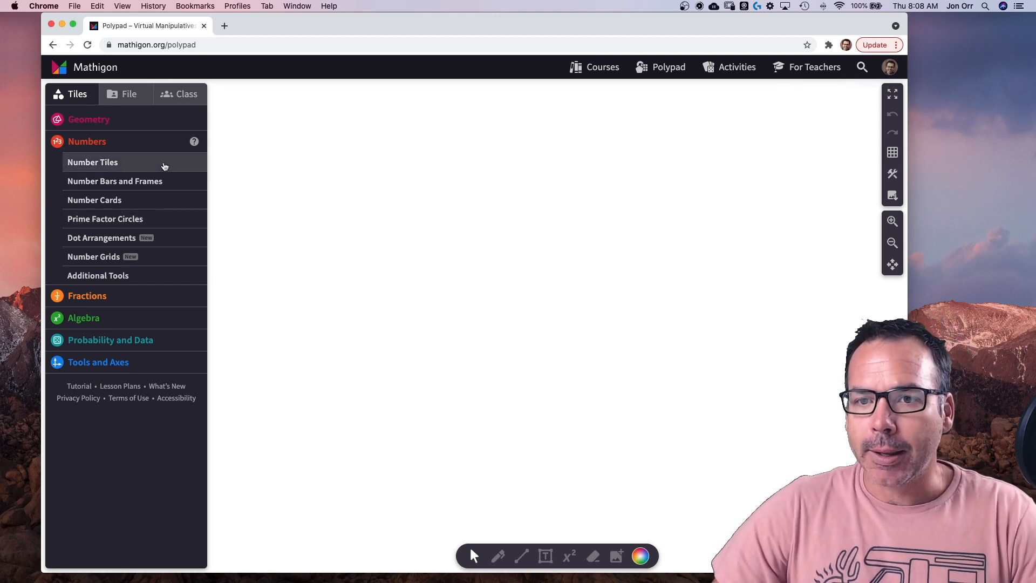
mouse_move(139, 181)
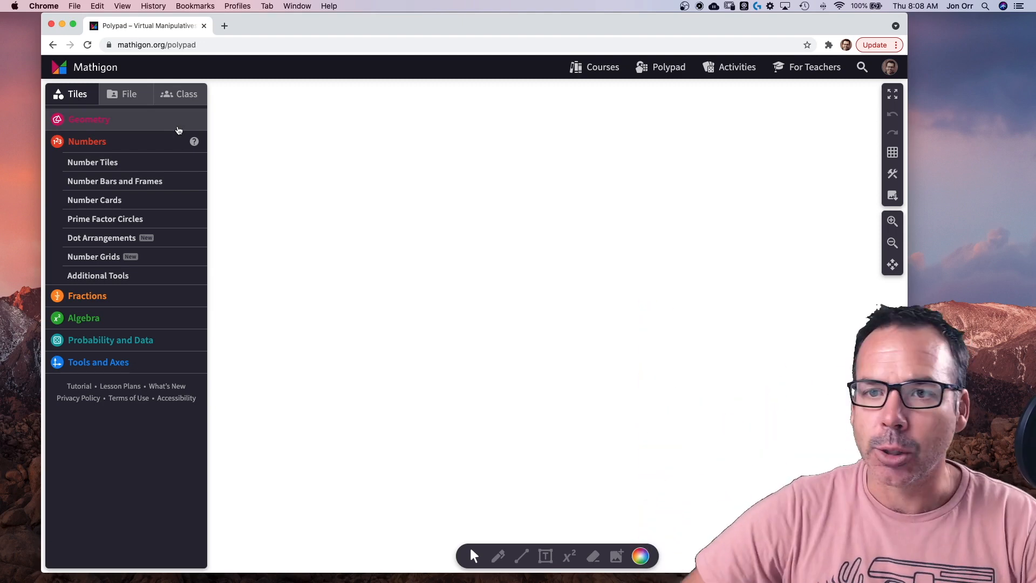
mouse_move(122, 145)
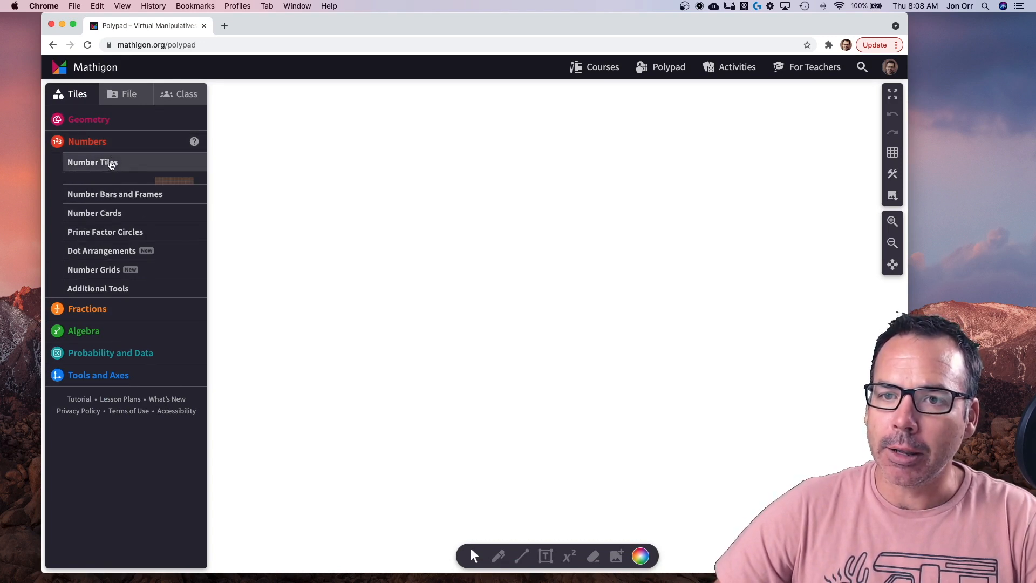
Try a ten-tile bar from Number Tiles on the canvas, split it and remove it again.
click(93, 162)
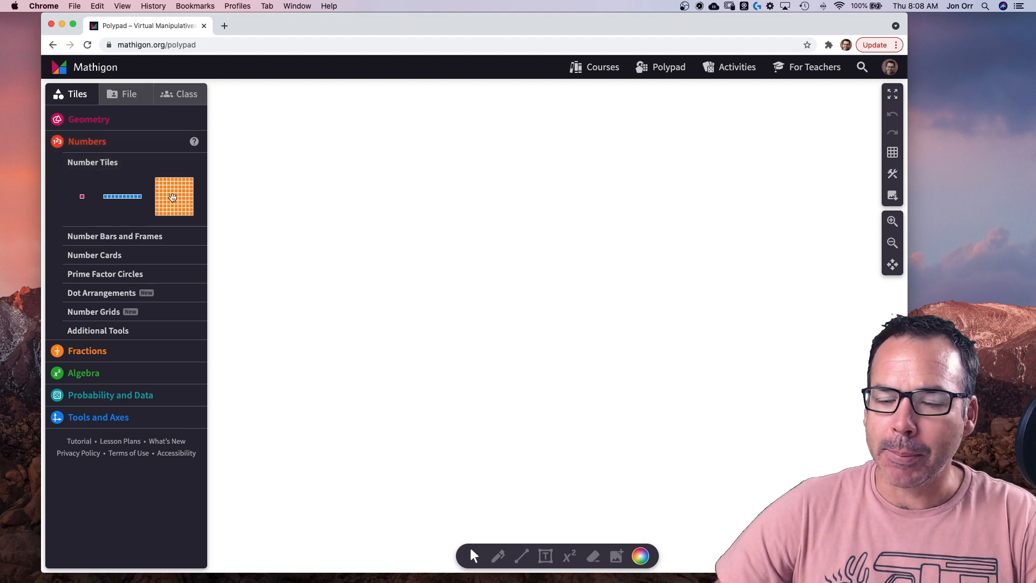
mouse_move(150, 201)
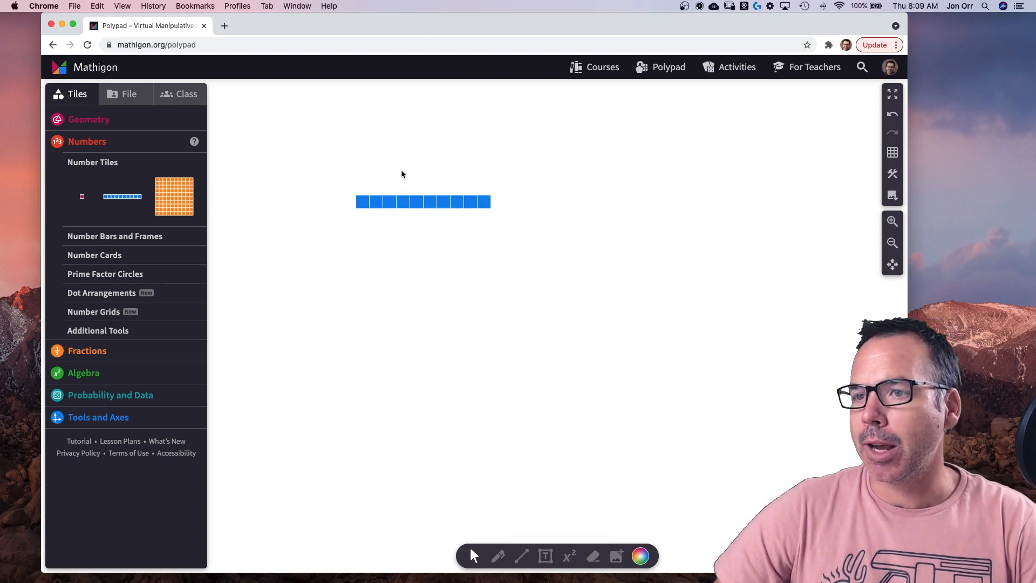
click(424, 202)
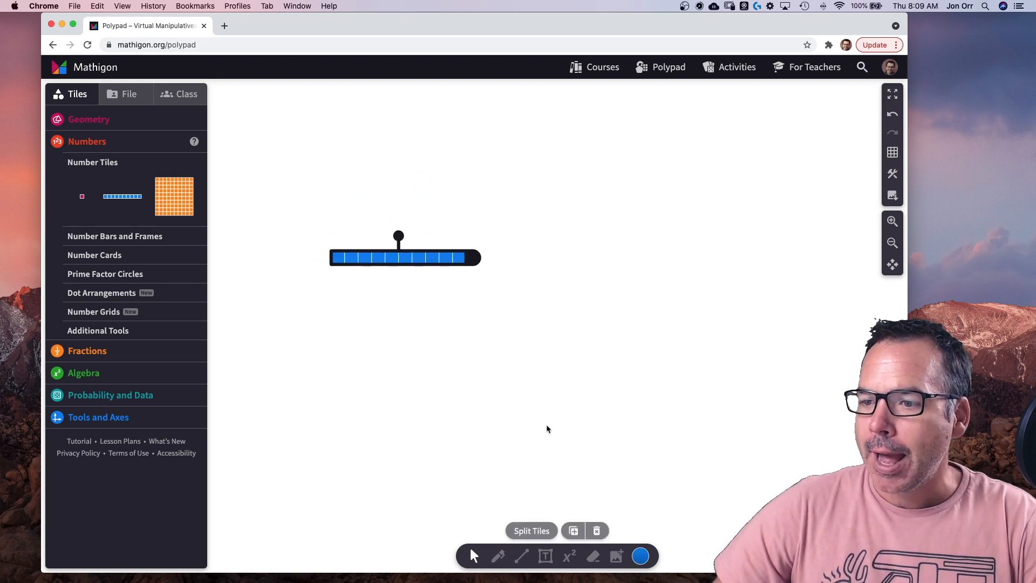
drag(405, 258, 455, 175)
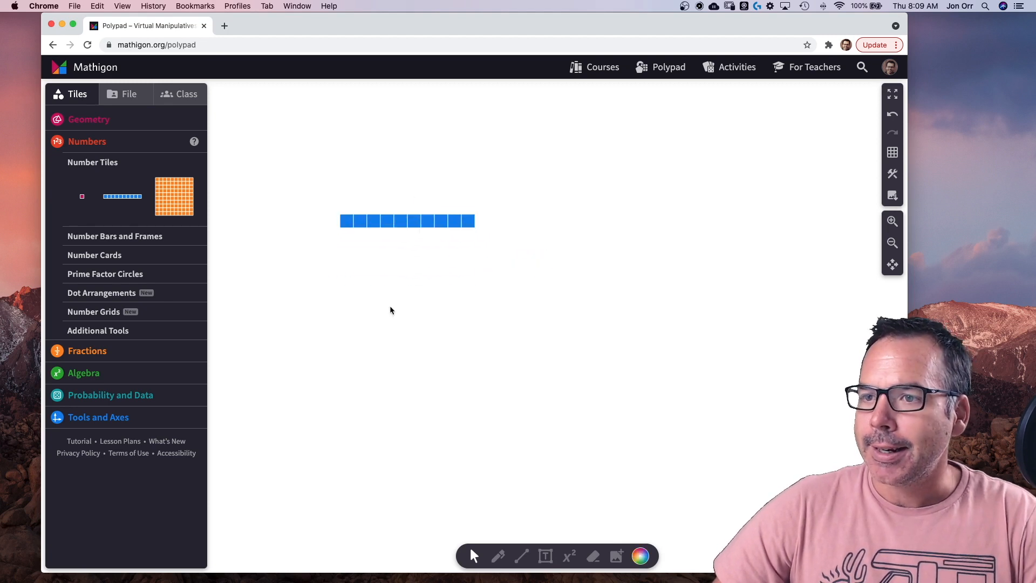
click(406, 220)
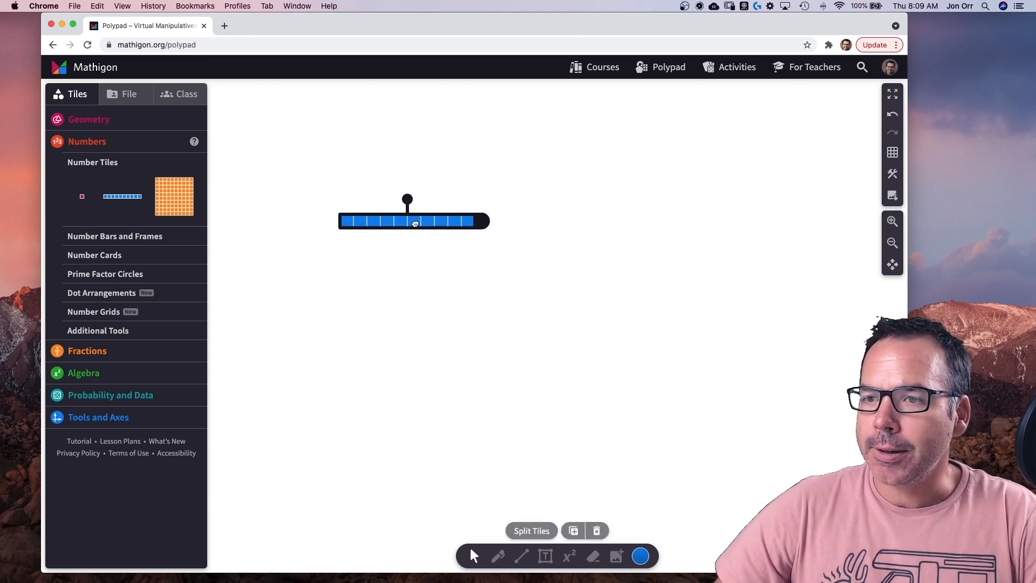
drag(414, 222, 396, 264)
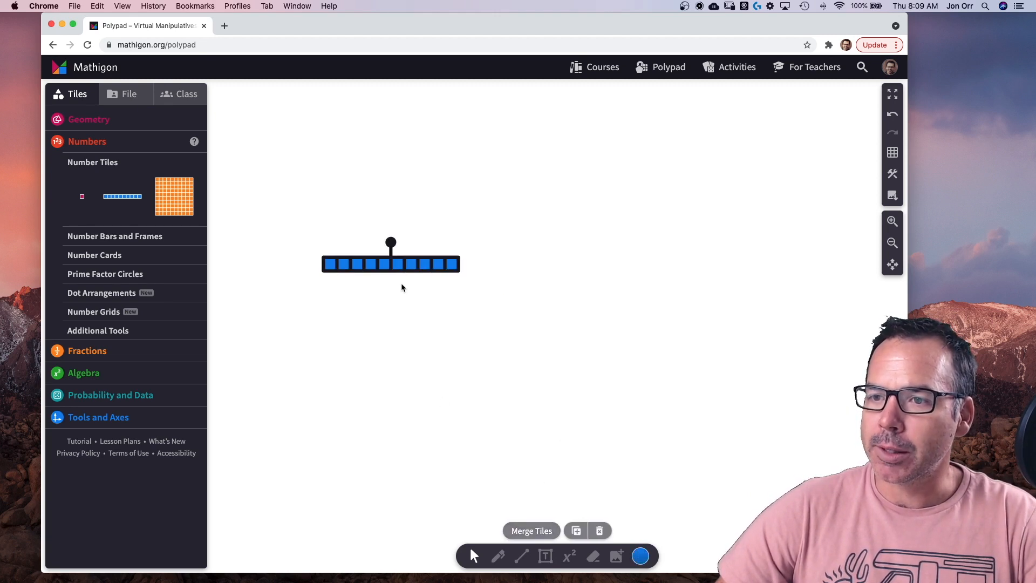
drag(411, 264, 411, 305)
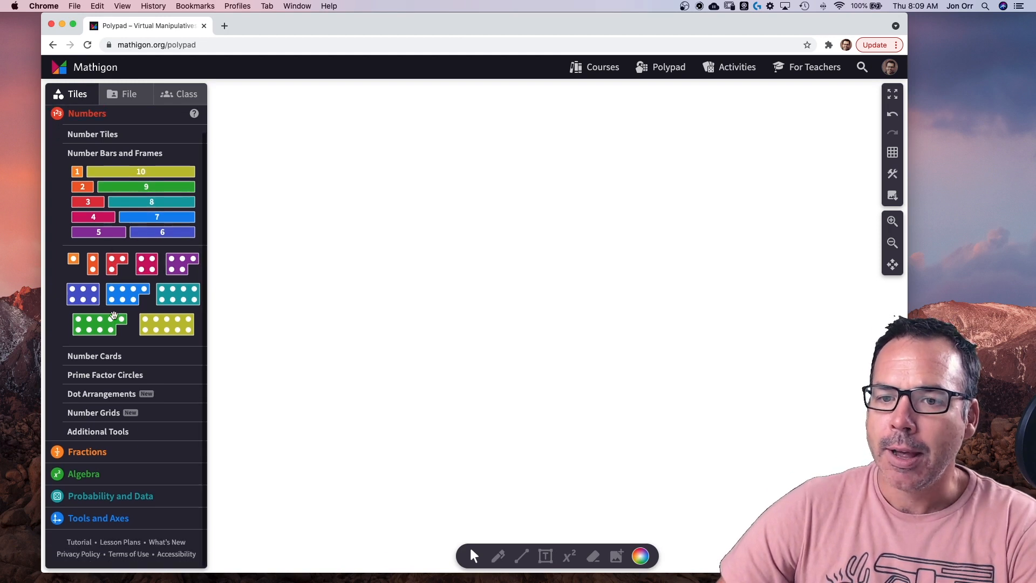
Preview a custom Number Card for 78, then show the Prime Factor Circles for 1 to 20.
click(94, 355)
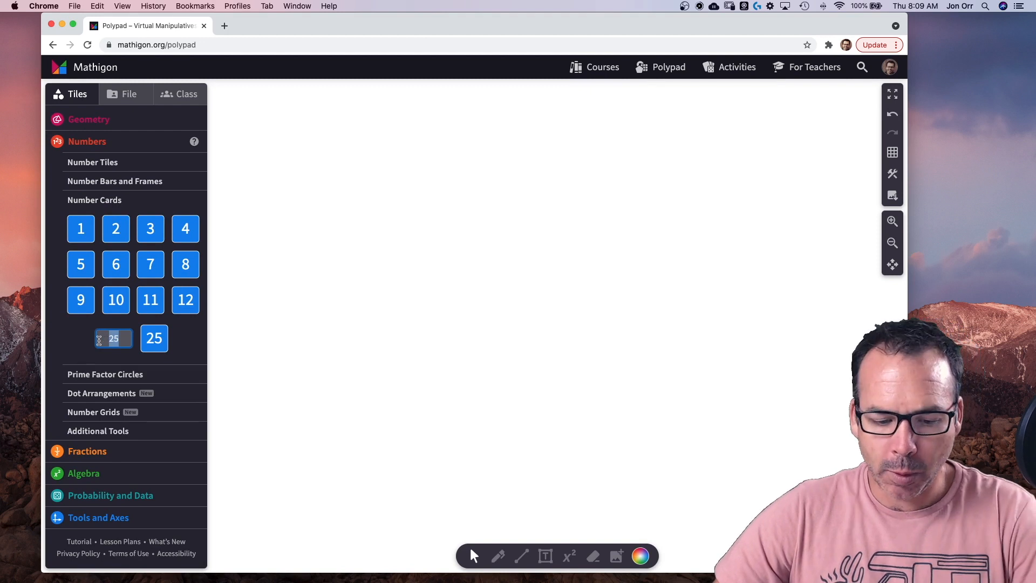
text(78)
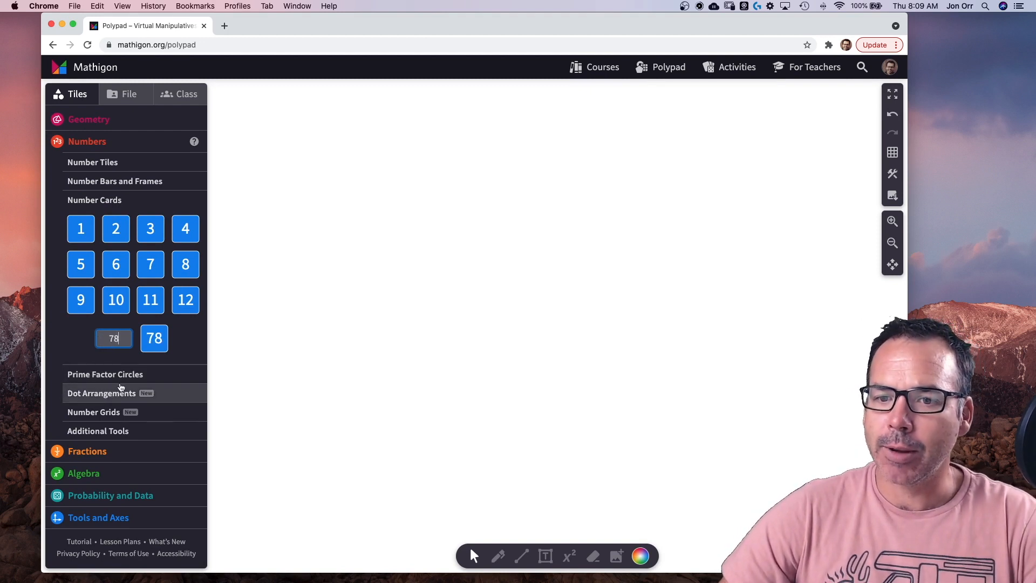
click(105, 375)
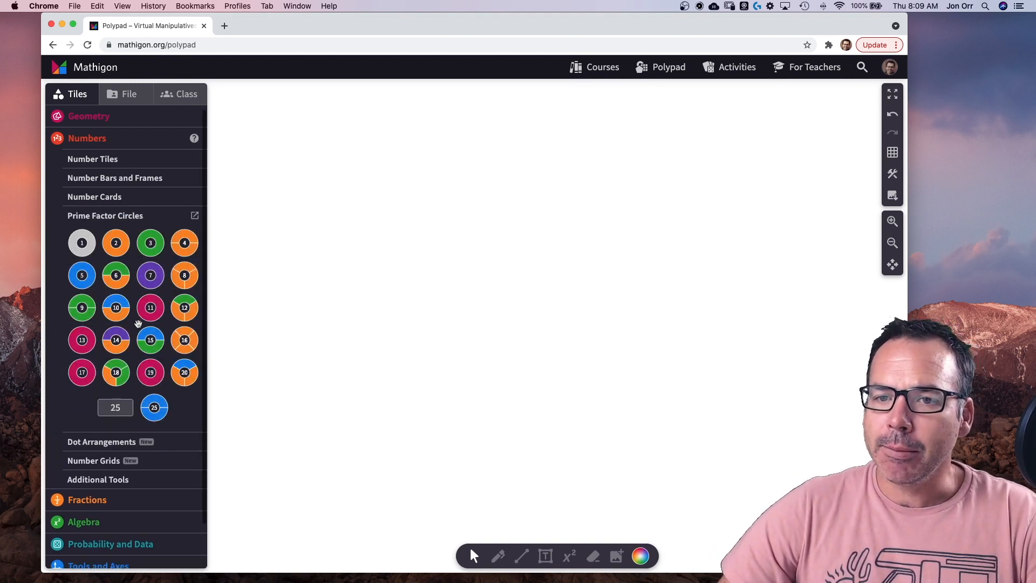
scroll(down, 3)
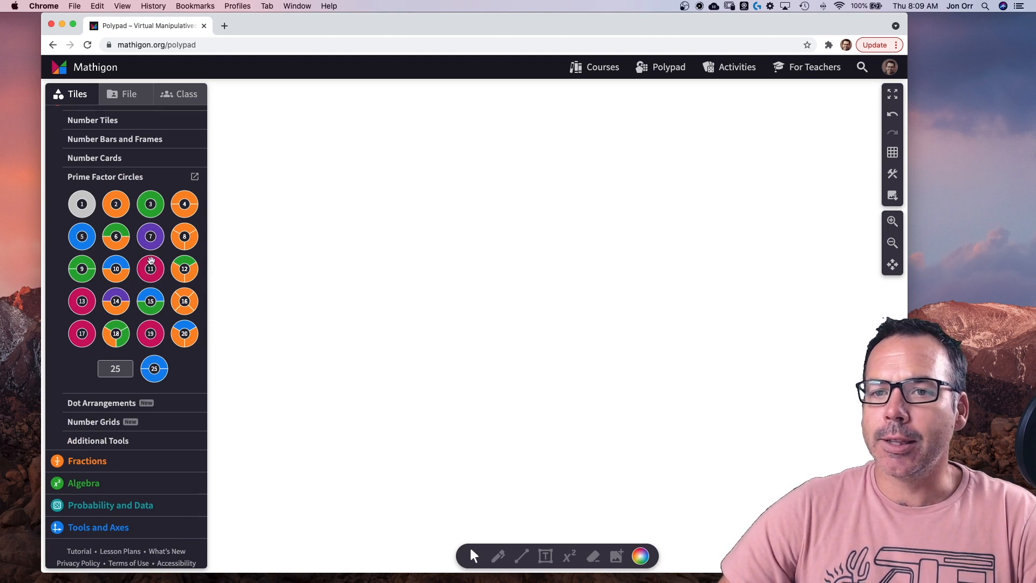
mouse_move(132, 248)
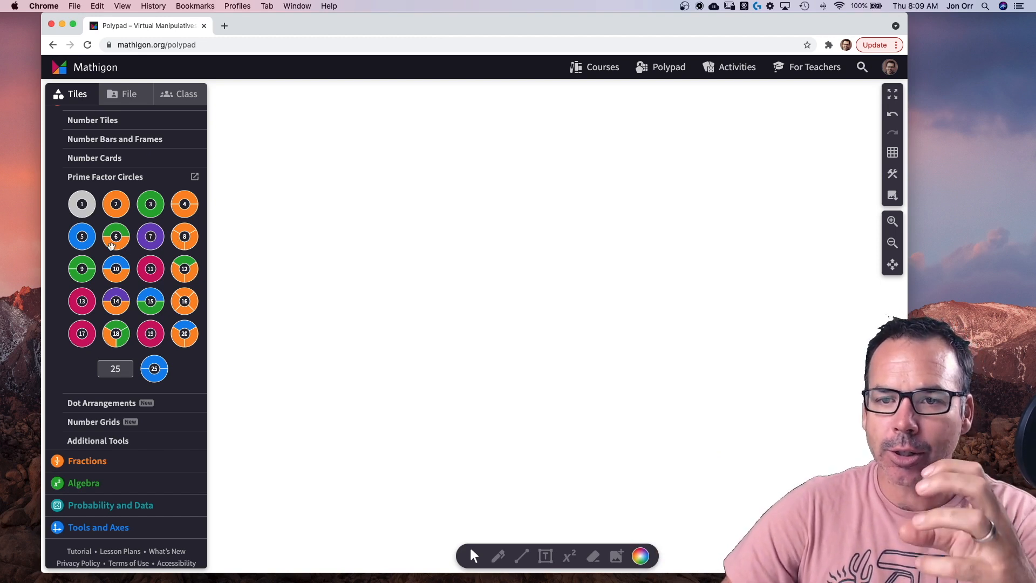
Place a 6 prime factor circle, pull it apart into 3 and 2, and recombine it.
drag(116, 237, 474, 242)
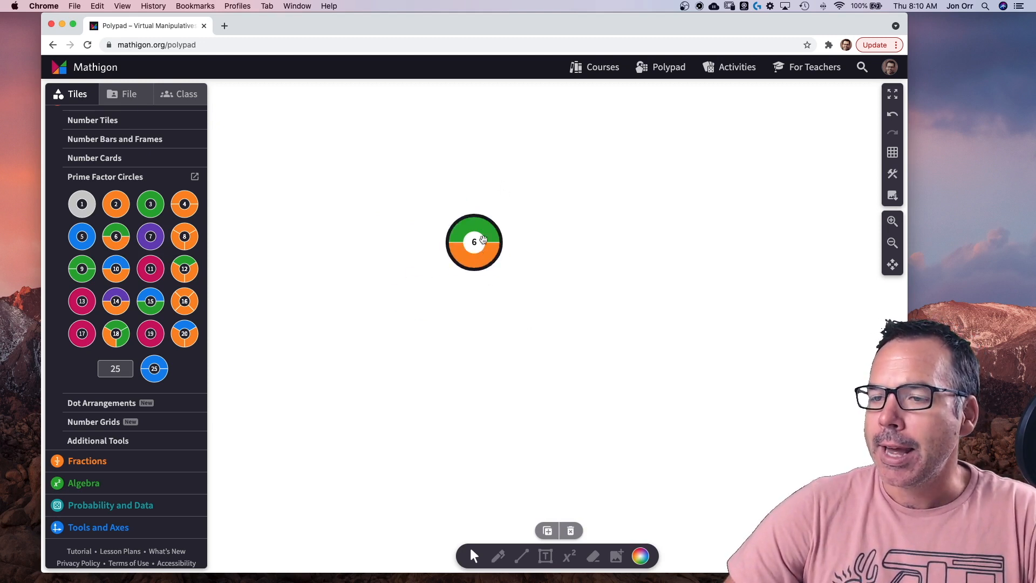
drag(473, 241, 505, 261)
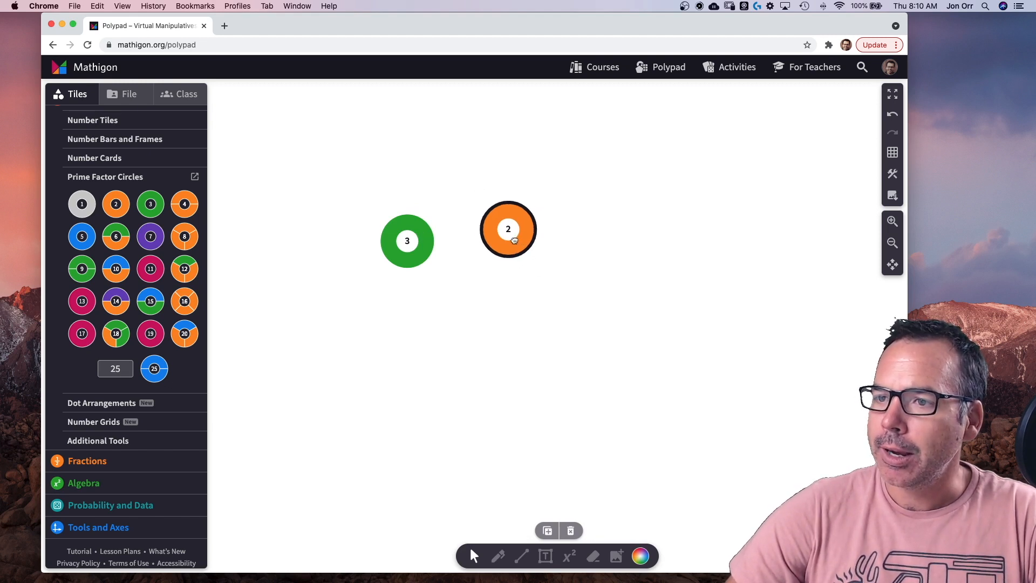
drag(509, 229, 467, 241)
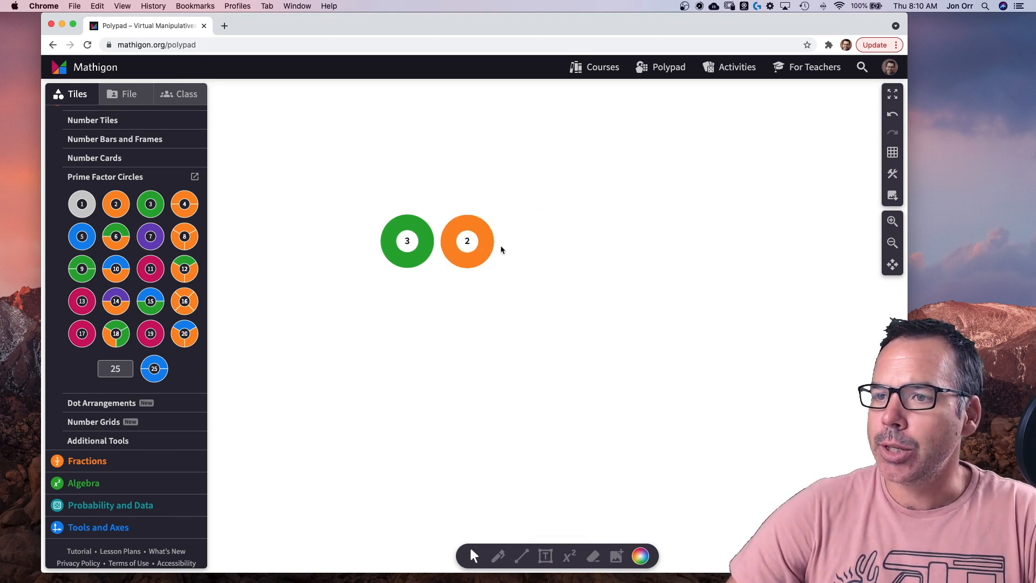
drag(467, 241, 407, 241)
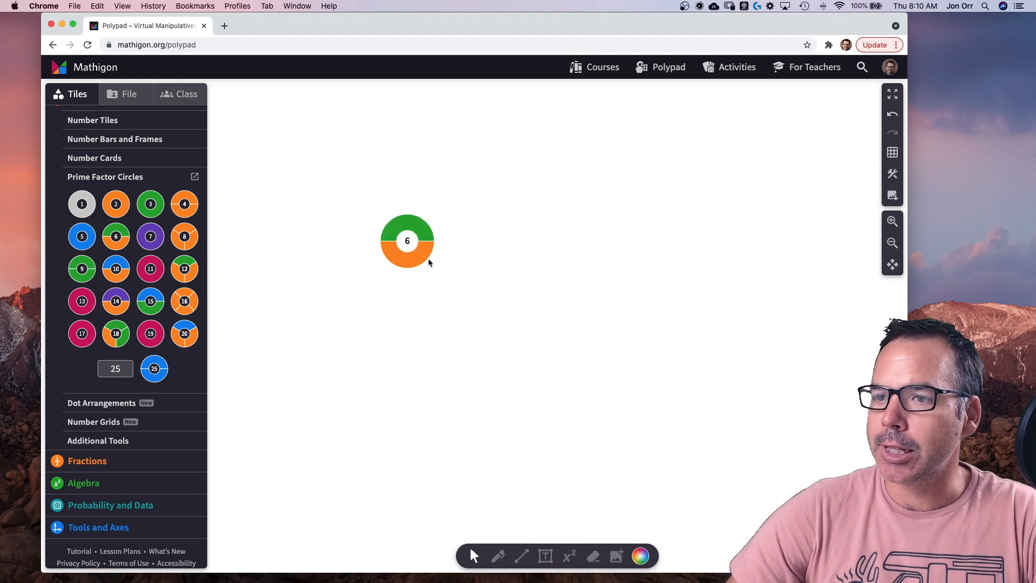
mouse_move(140, 347)
text(57)
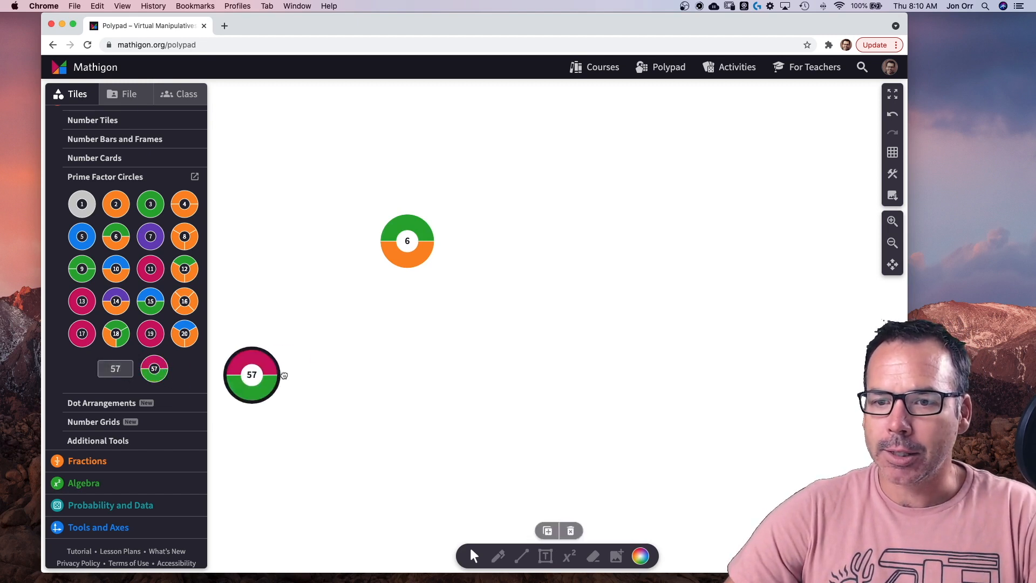
Merge a 57 circle onto the 6 to form 342 and move it left on the canvas.
drag(252, 374, 567, 238)
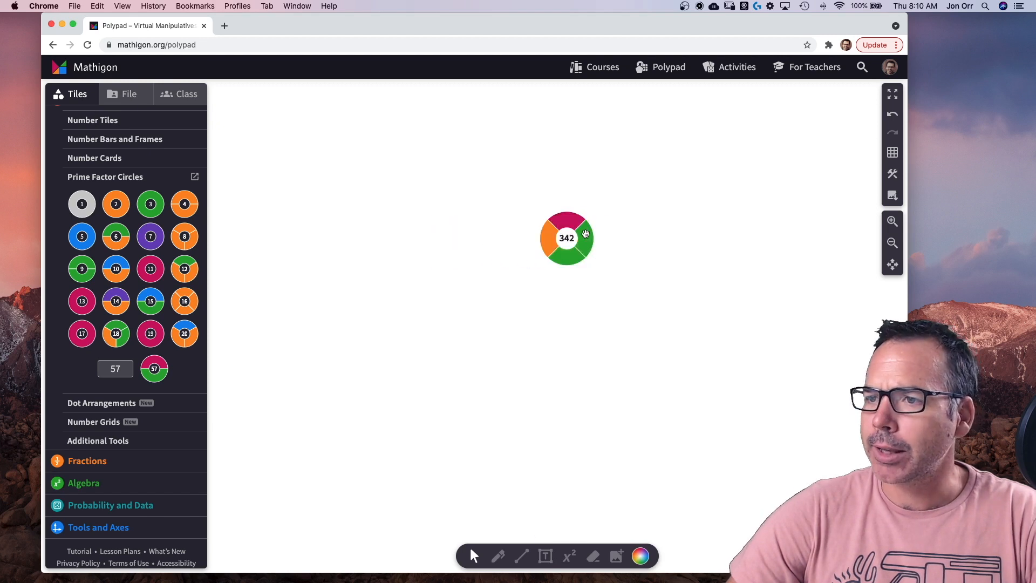
click(567, 237)
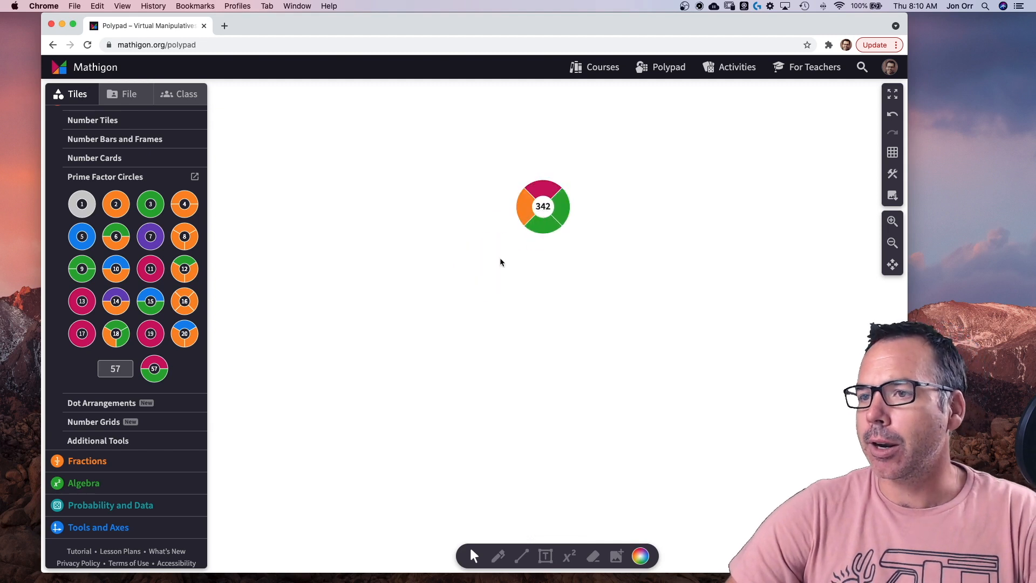
click(543, 205)
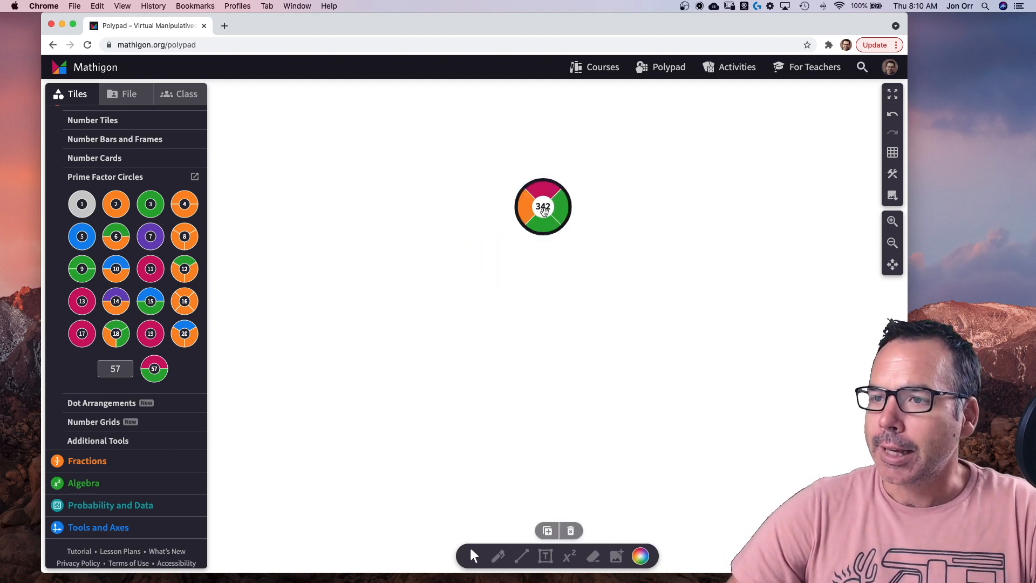
drag(543, 206, 402, 247)
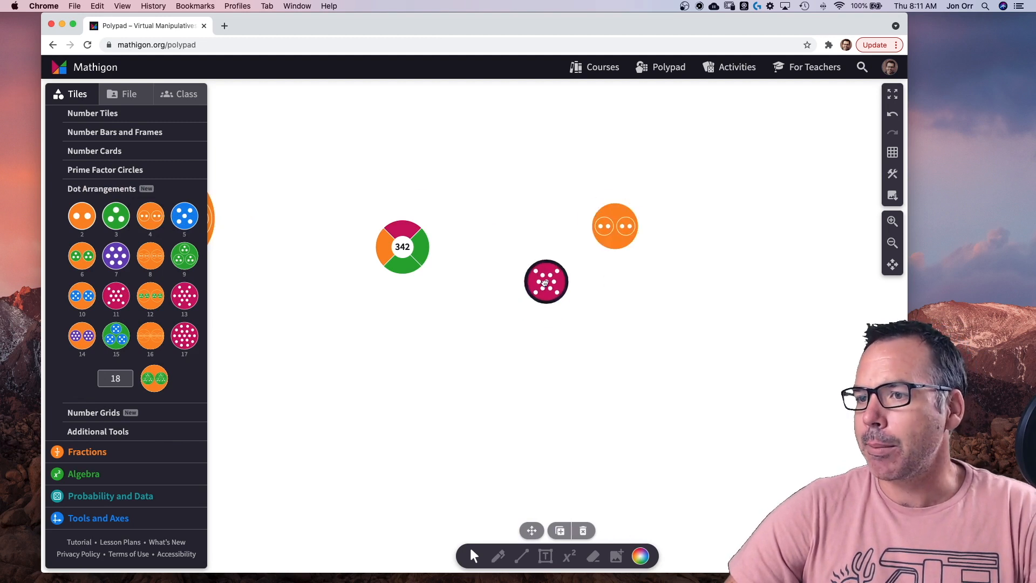
Arrange the dot circles and delete all number pieces, emptying the canvas.
drag(546, 281, 567, 228)
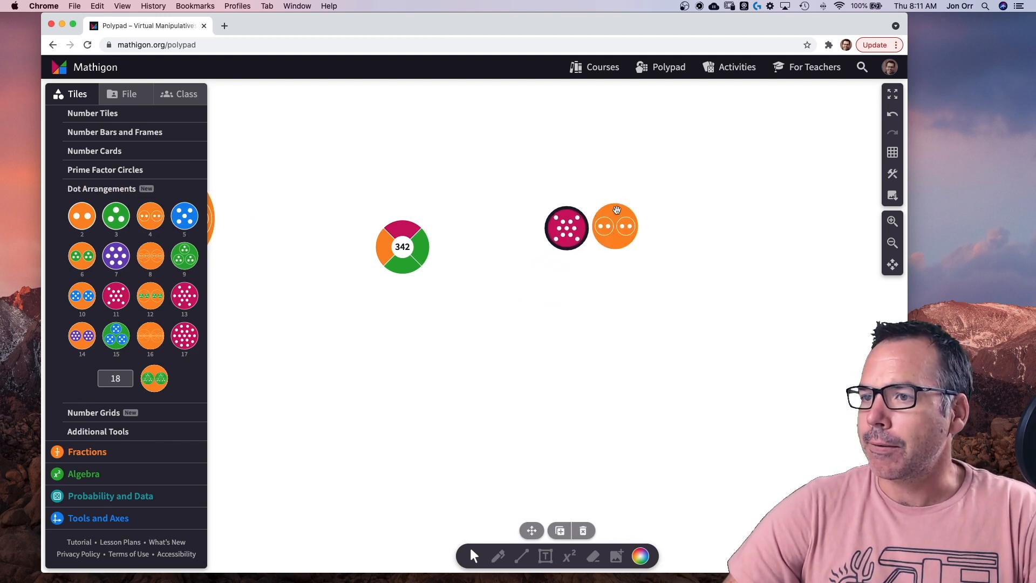
click(614, 226)
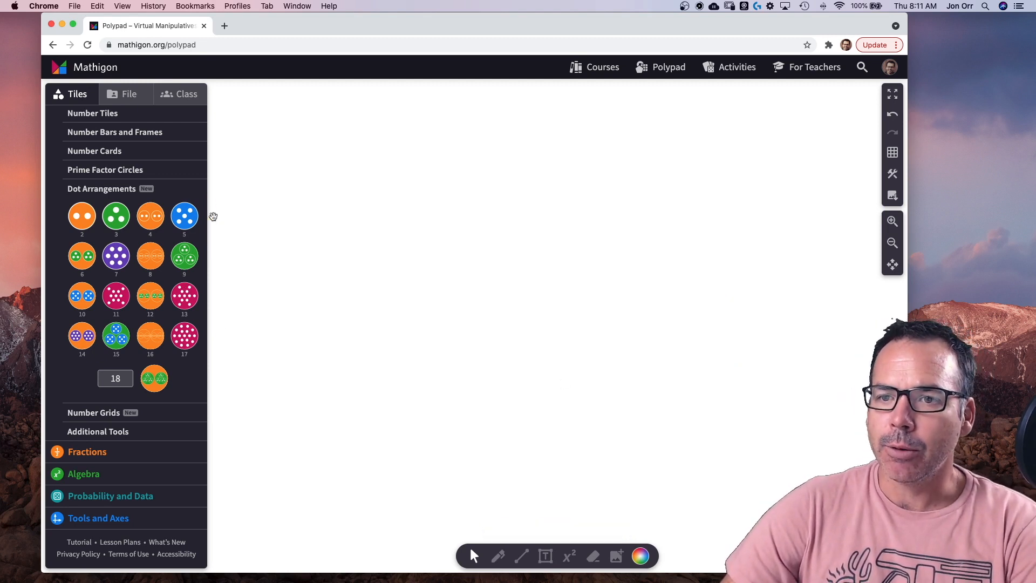
mouse_move(169, 202)
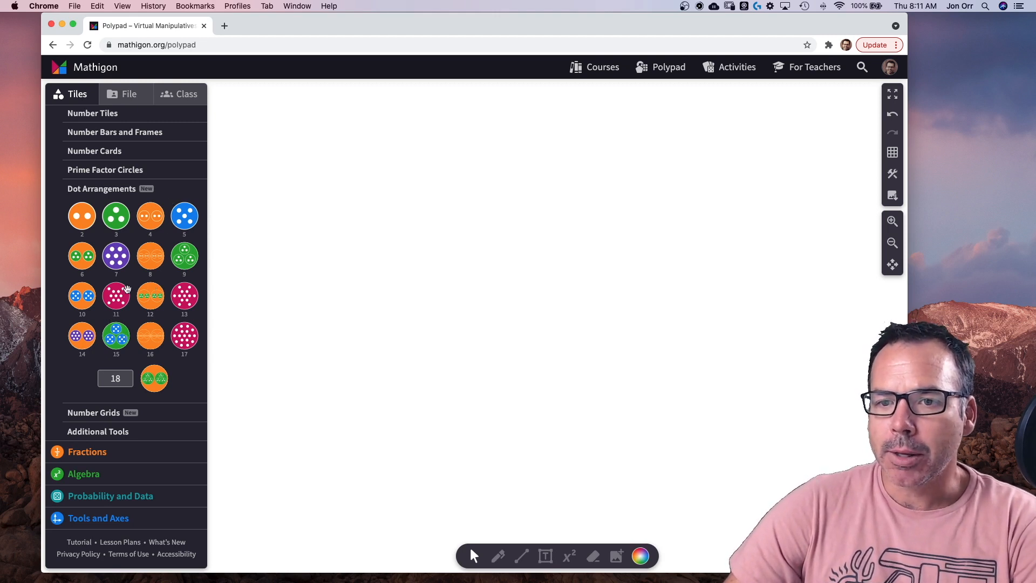
Drop a dot arrangement circle, clear it, and expand the Algebra category of manipulatives.
drag(116, 257, 461, 264)
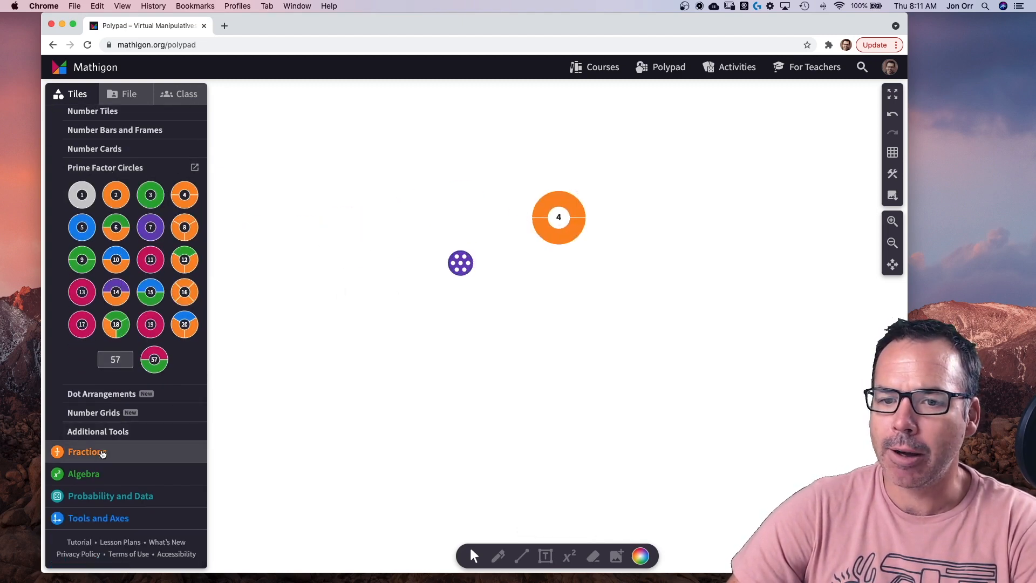
click(86, 452)
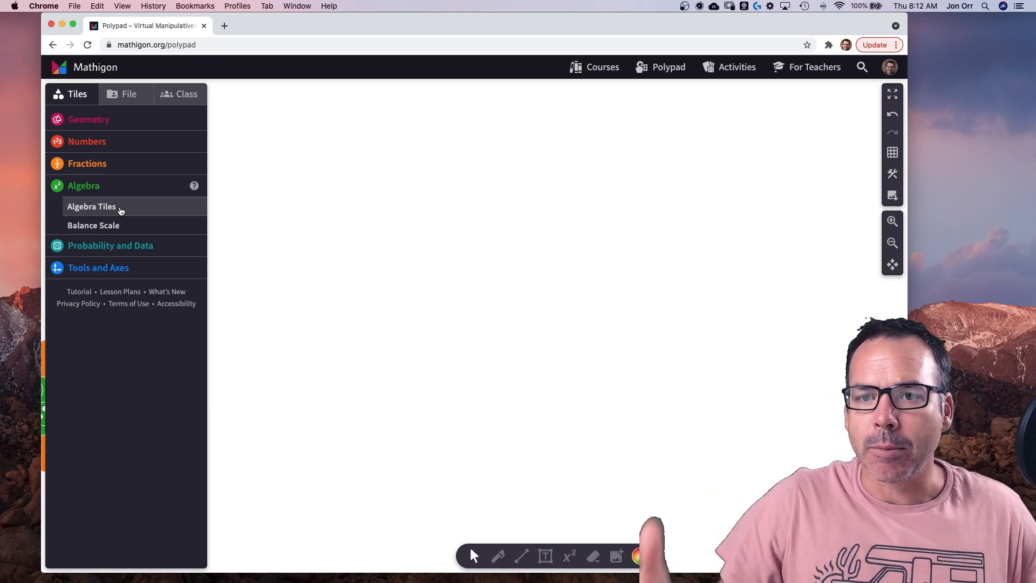
Place x, x² and −x² algebra tiles and overlap −x² with x² so they cancel to zero.
click(90, 206)
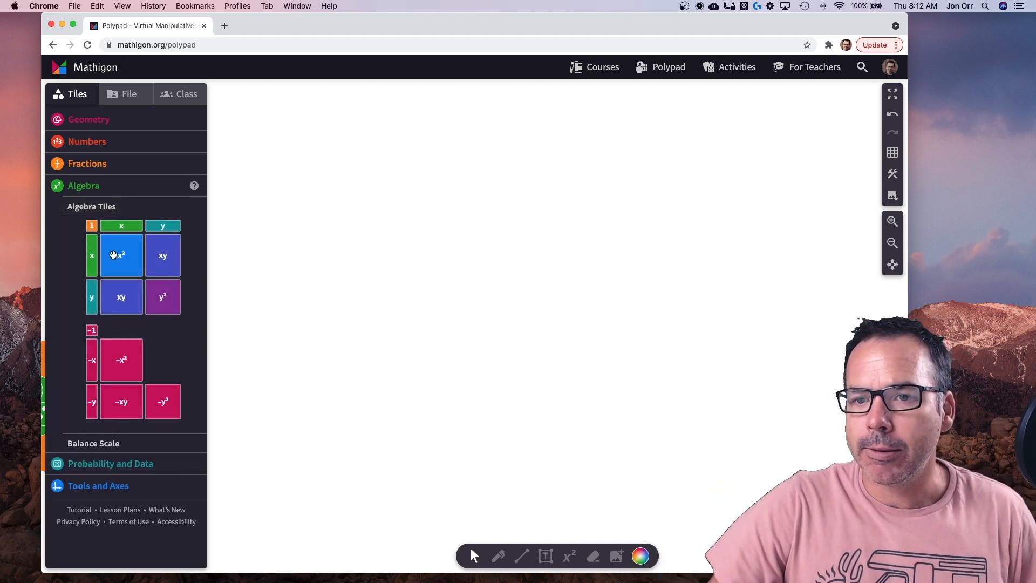
drag(121, 255, 389, 222)
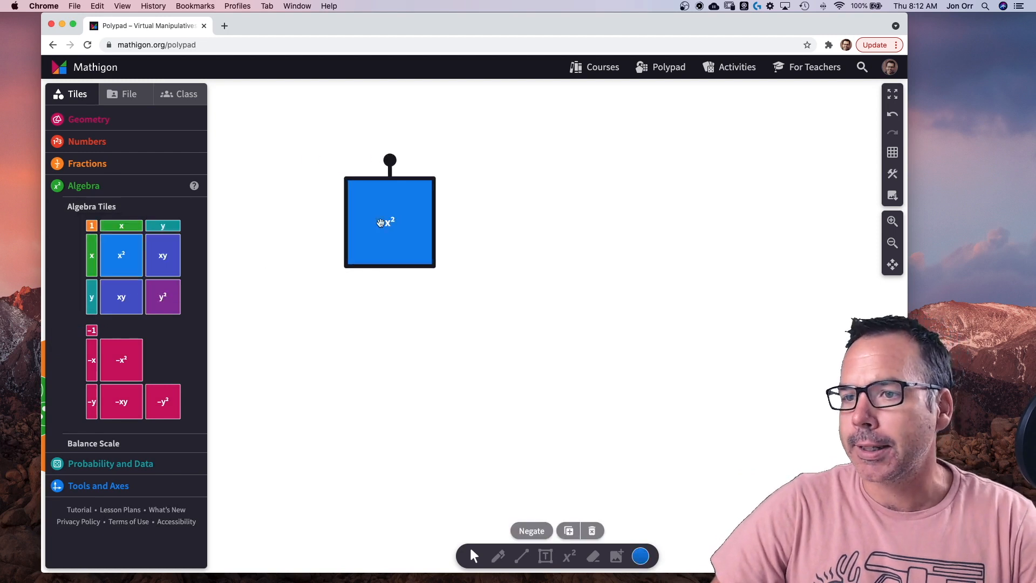
mouse_move(130, 255)
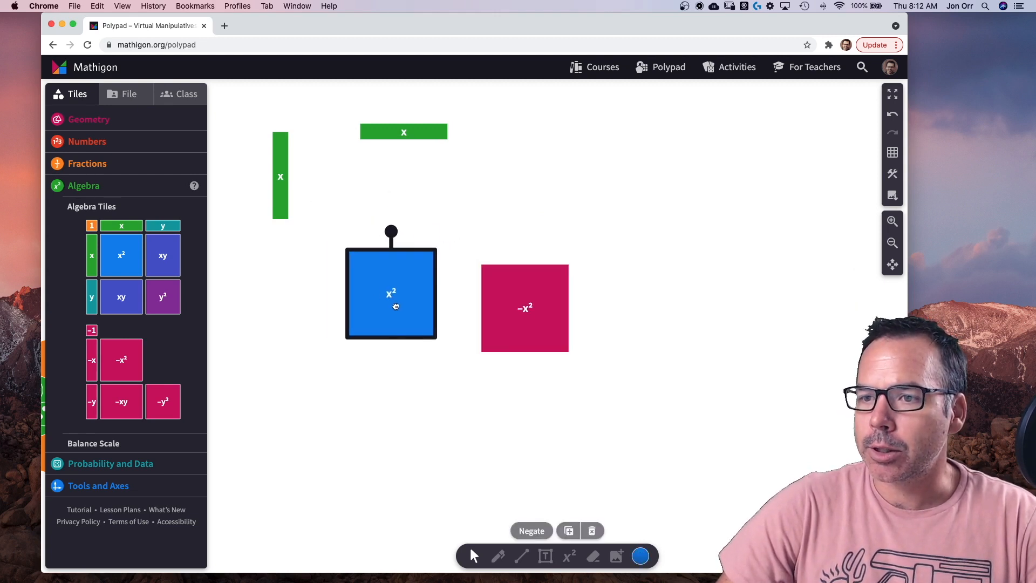
drag(524, 308, 426, 297)
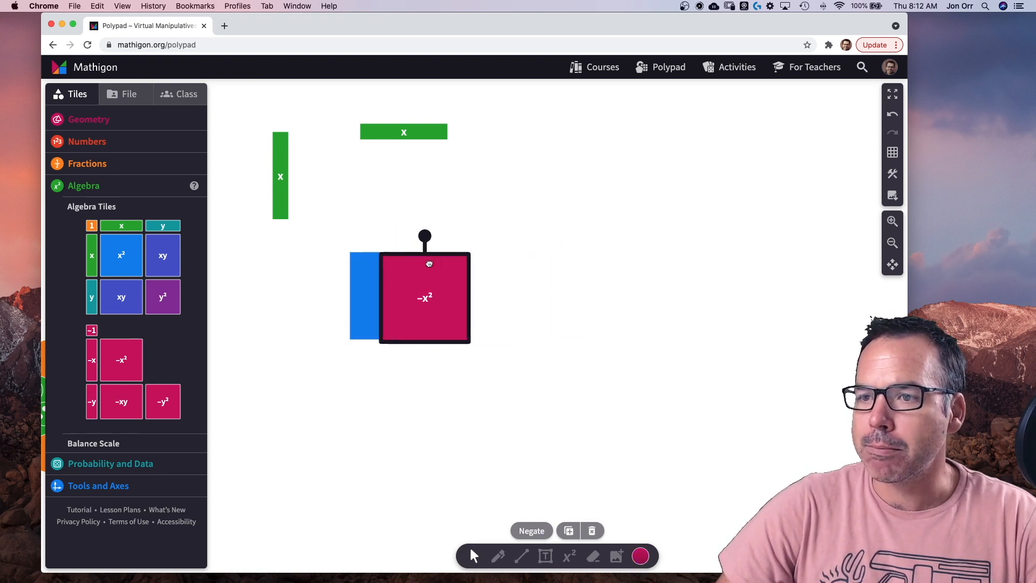
drag(424, 295, 536, 293)
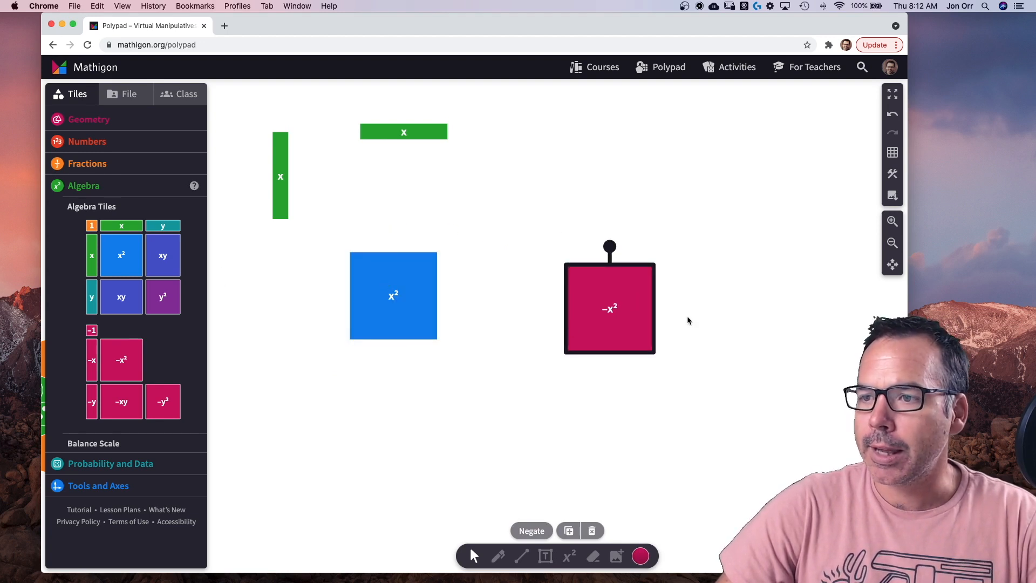
drag(608, 308, 369, 301)
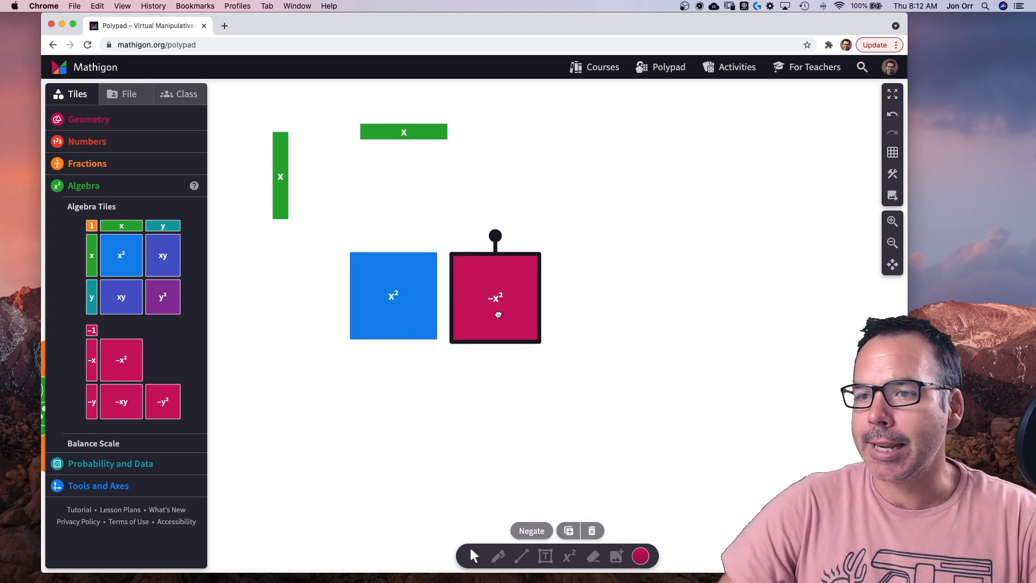
drag(496, 296, 514, 289)
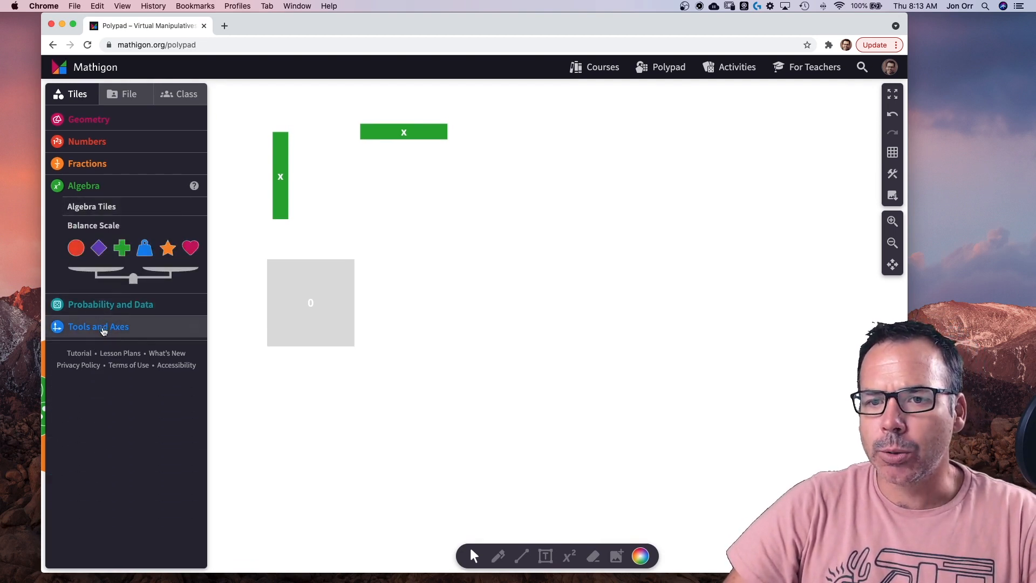
Browse Tools and Axes, Probability and Data and Polyhedral Dice, then show the Fractions collection.
click(98, 326)
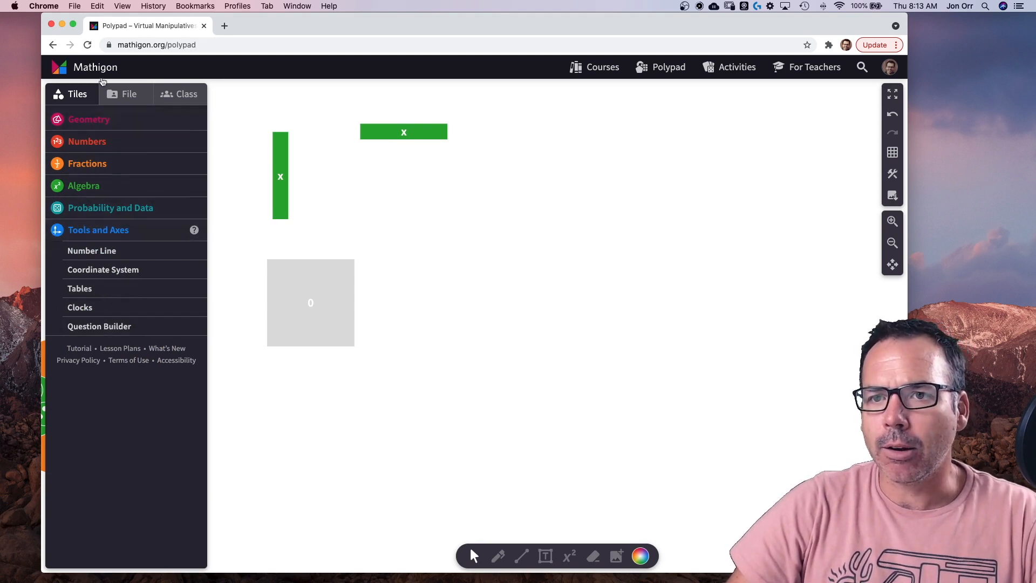
click(110, 207)
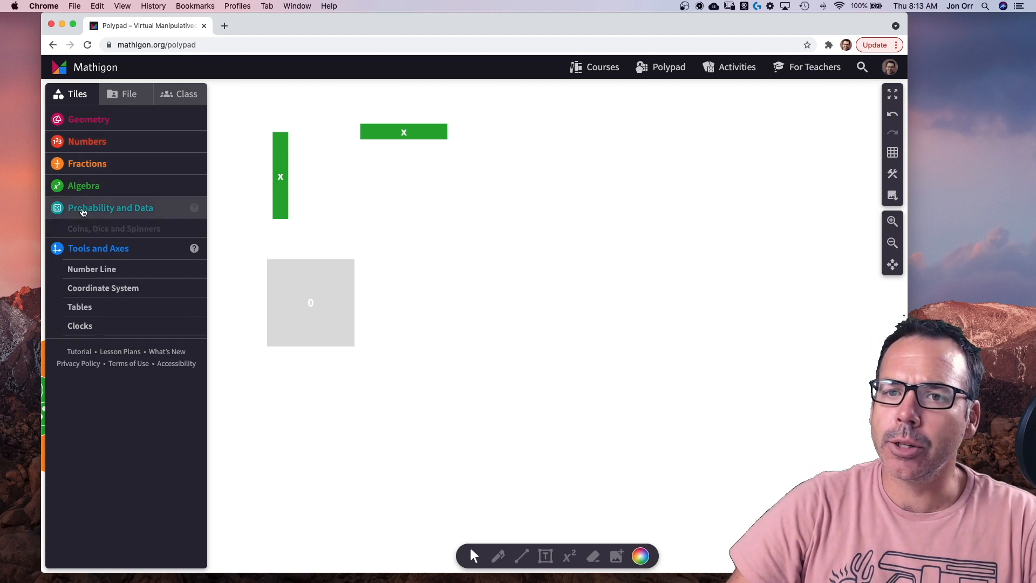
click(110, 207)
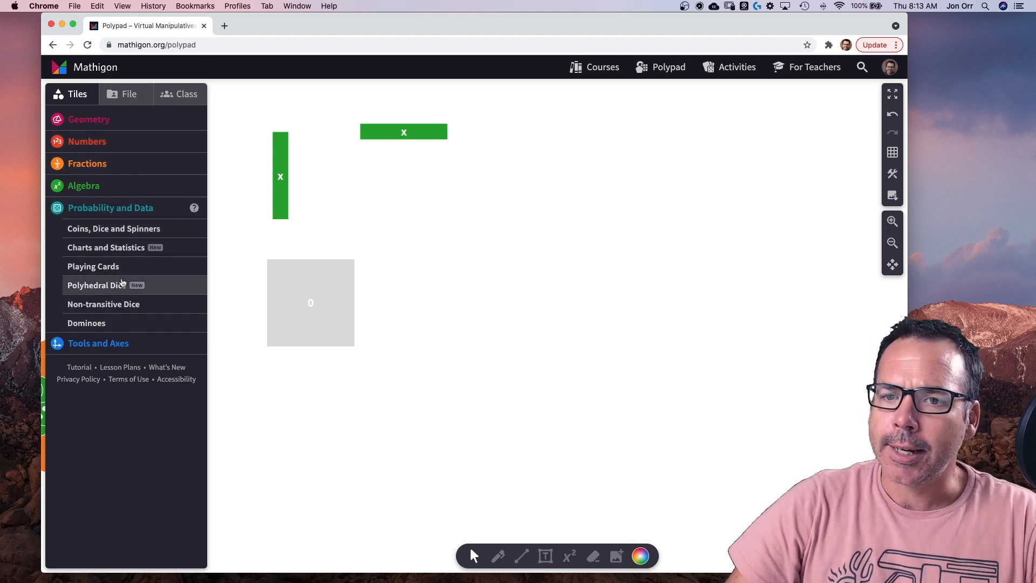
click(96, 285)
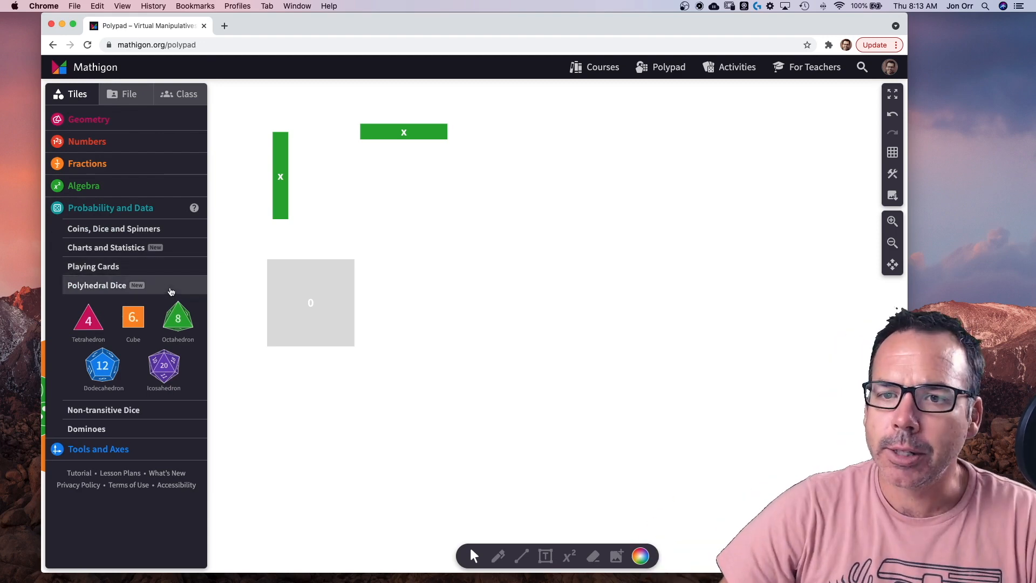
click(87, 163)
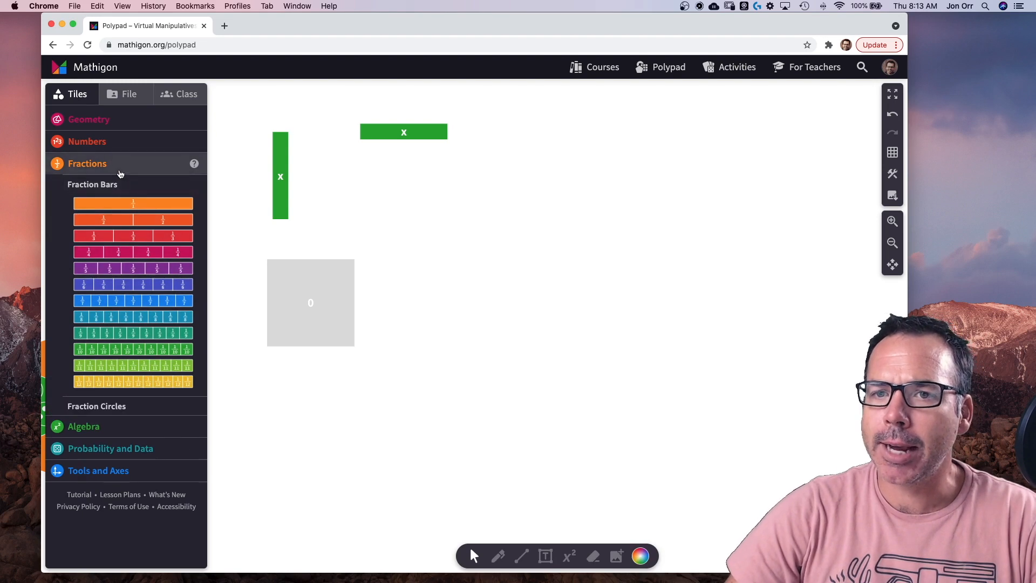
Reopen the Numbers collection to add dot arrangement circles and a freehand pen line.
click(86, 140)
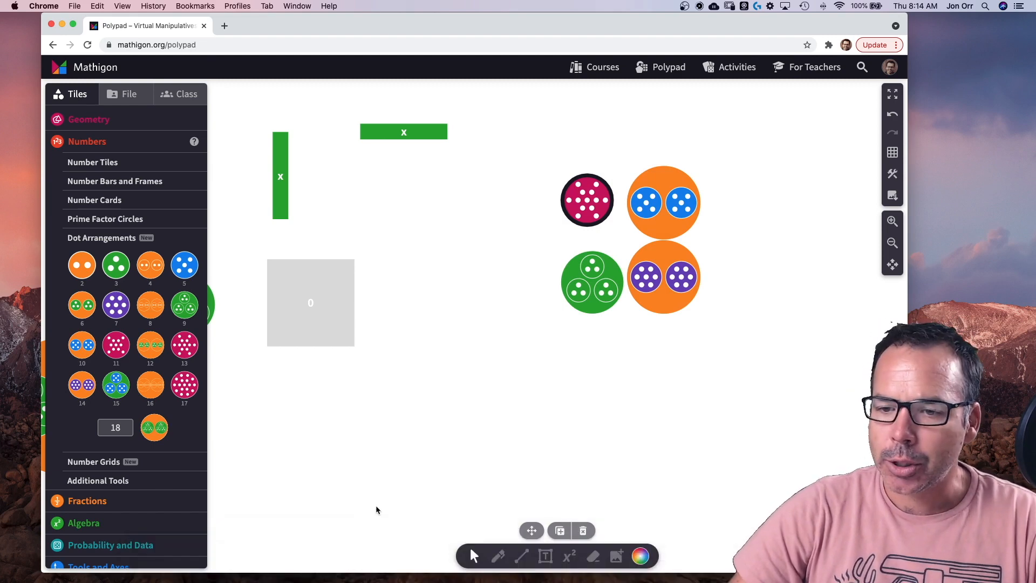
mouse_move(541, 398)
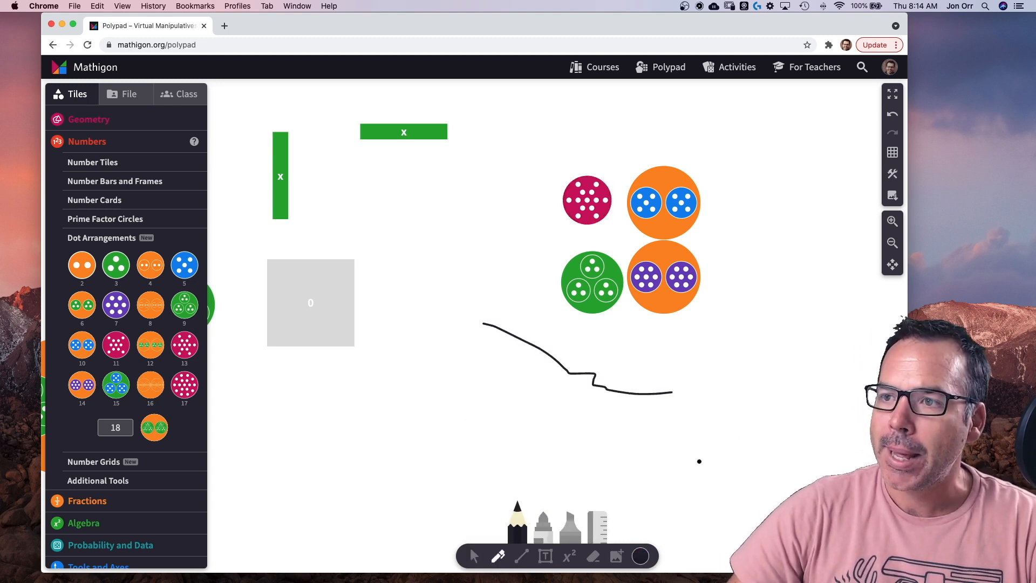
mouse_move(567, 556)
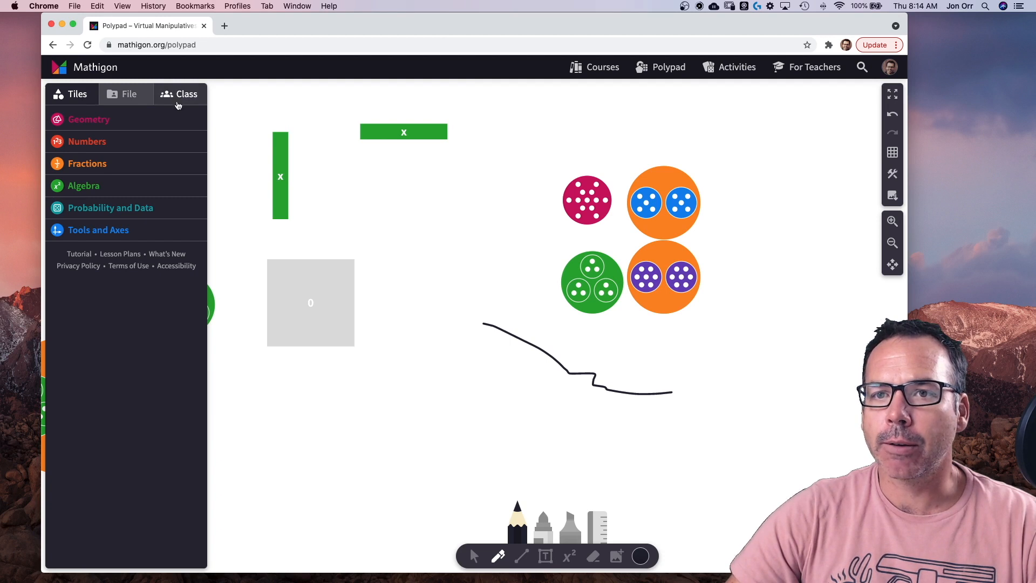
Save the polypad to the library and set Sharing Access to My students.
click(128, 94)
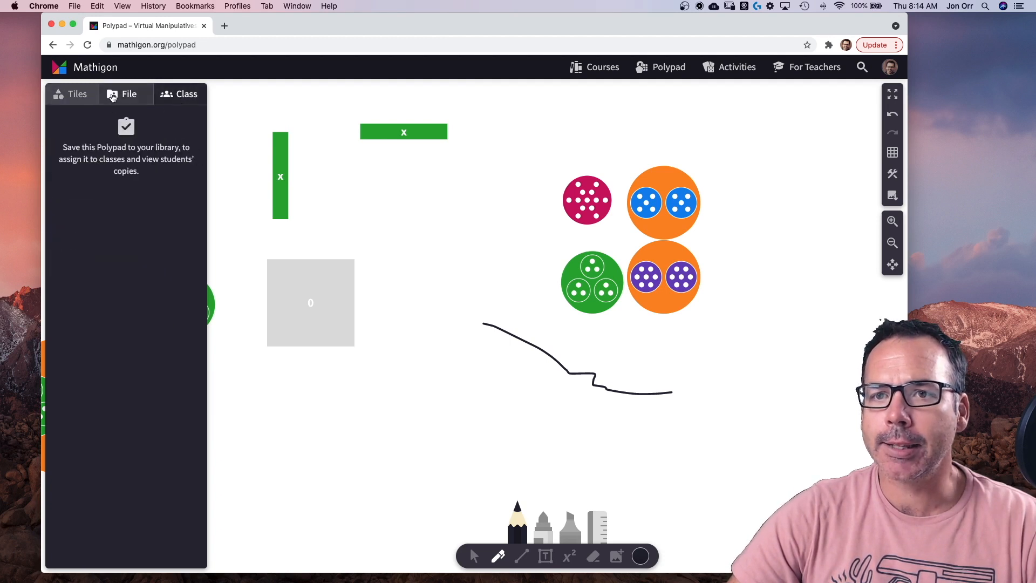
click(128, 94)
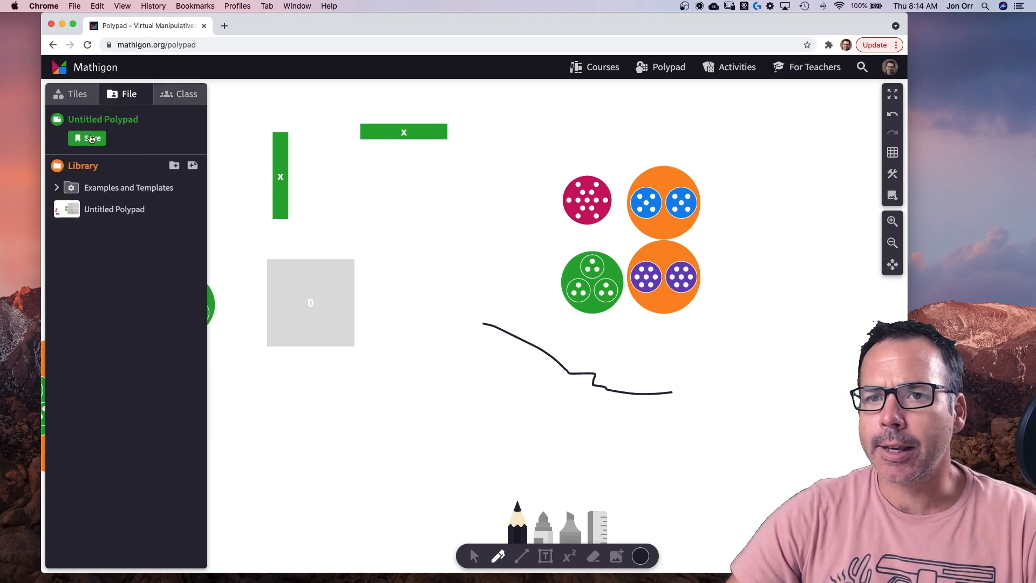
click(87, 139)
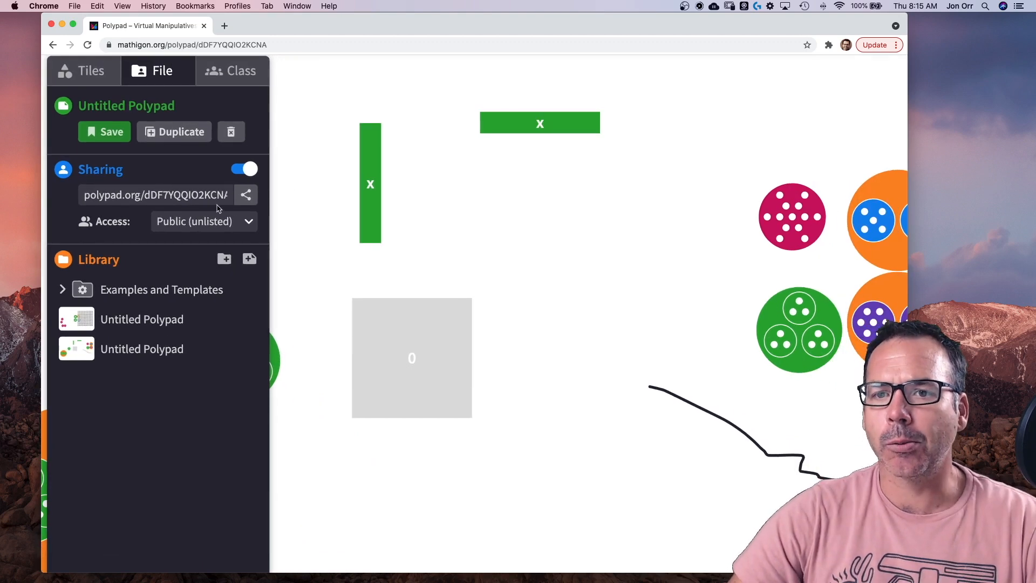
click(203, 222)
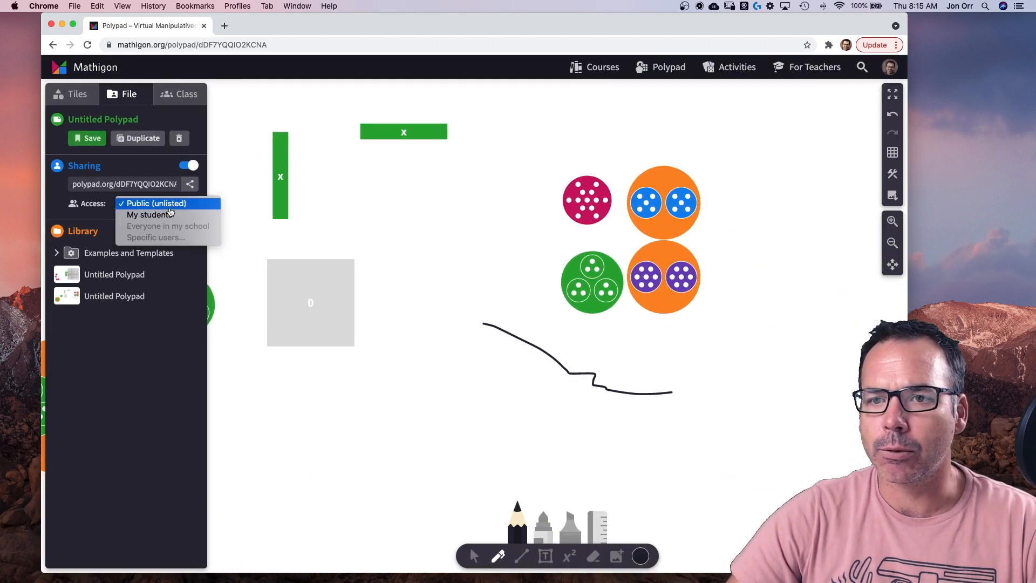
click(149, 214)
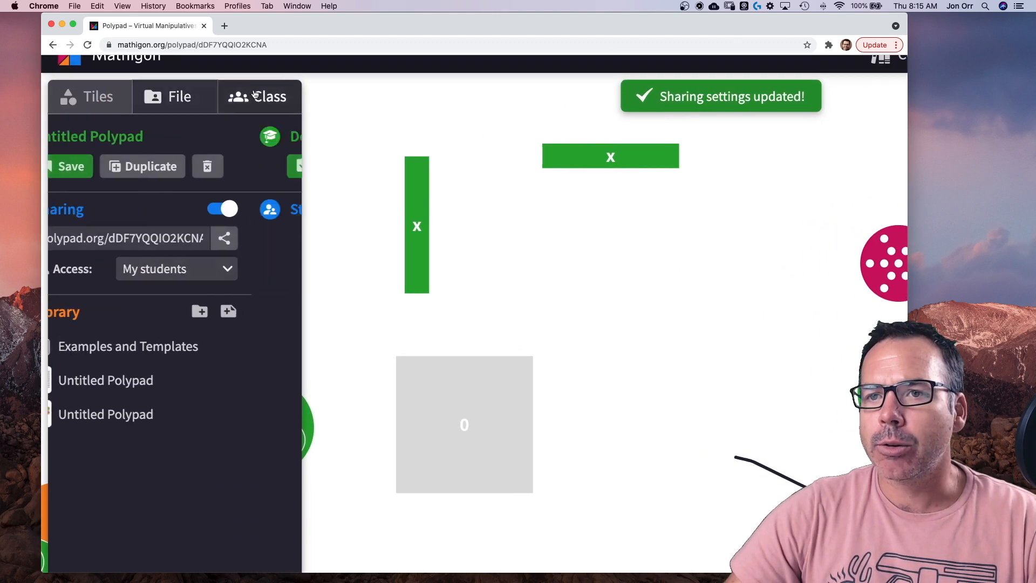
Assign the saved polypad to the Default class, then return to the Tiles categories.
click(259, 96)
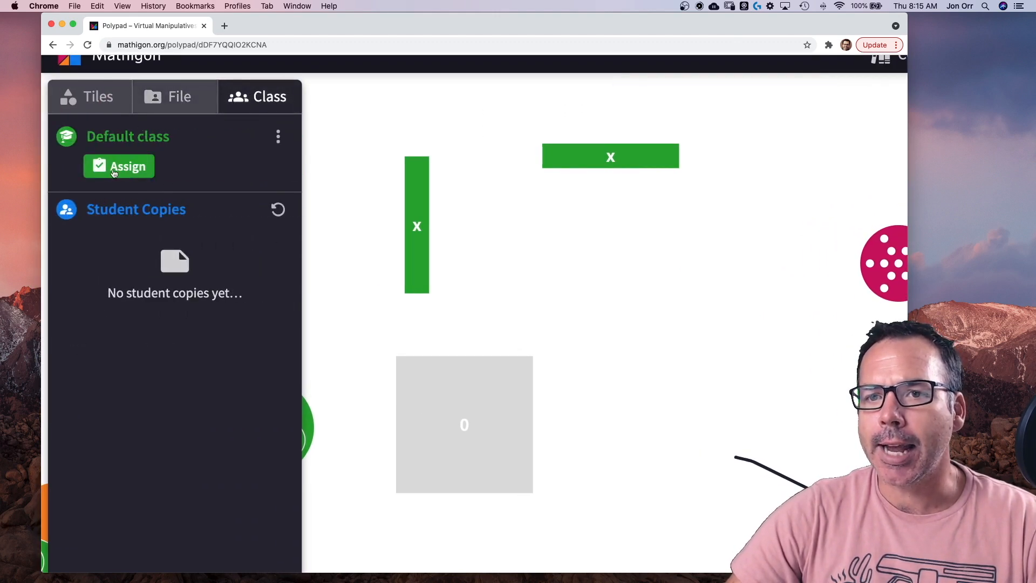
click(119, 166)
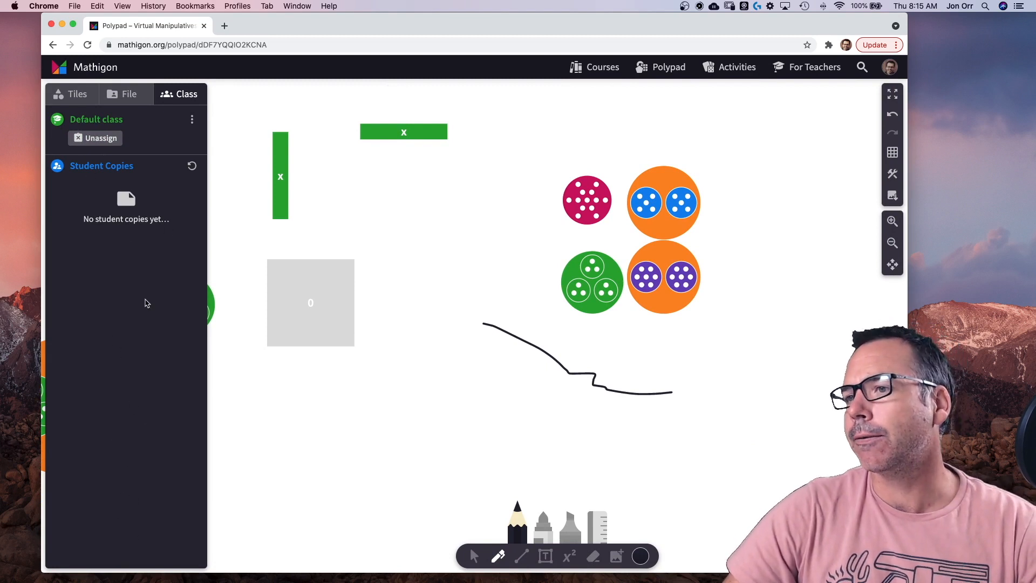
click(77, 93)
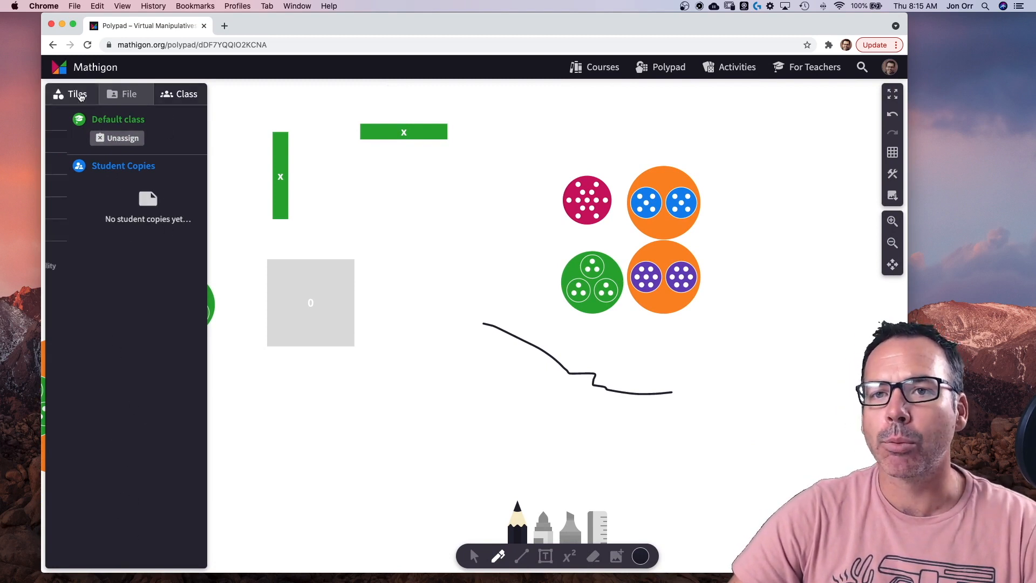
click(77, 93)
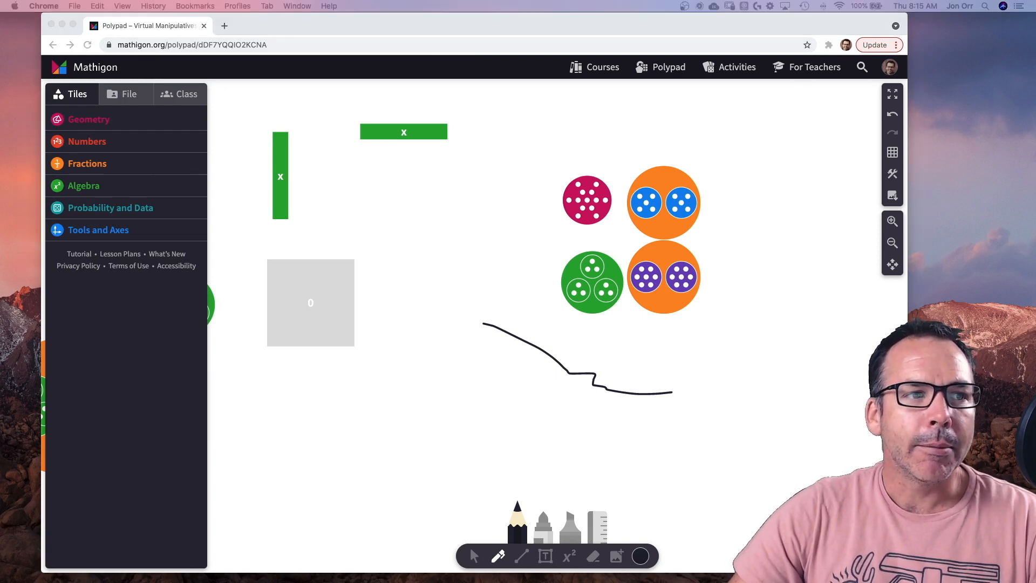
Browse the Tasks page and enter the Squares To Triangles task.
click(284, 25)
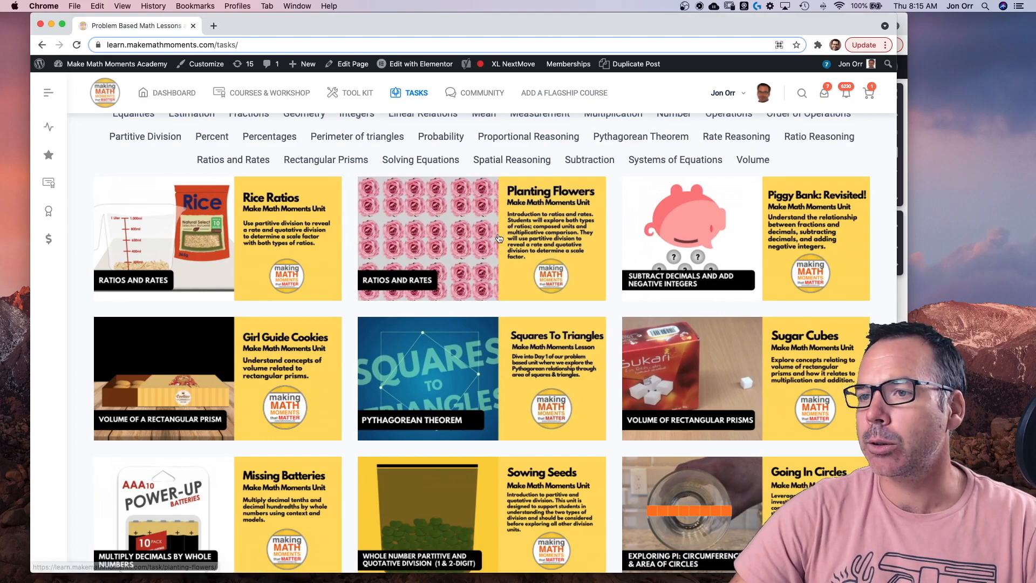
scroll(down, 3)
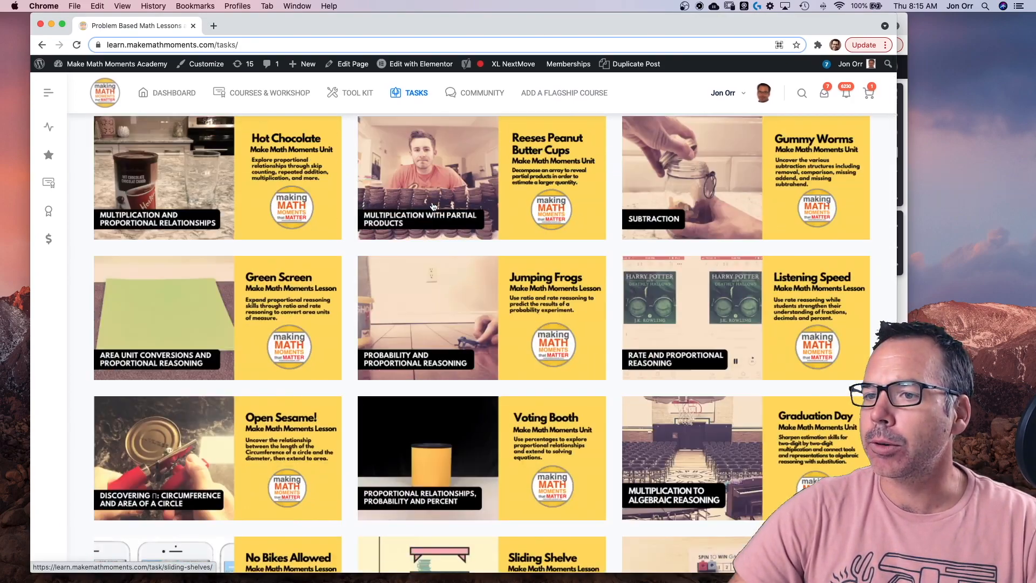
scroll(down, 3)
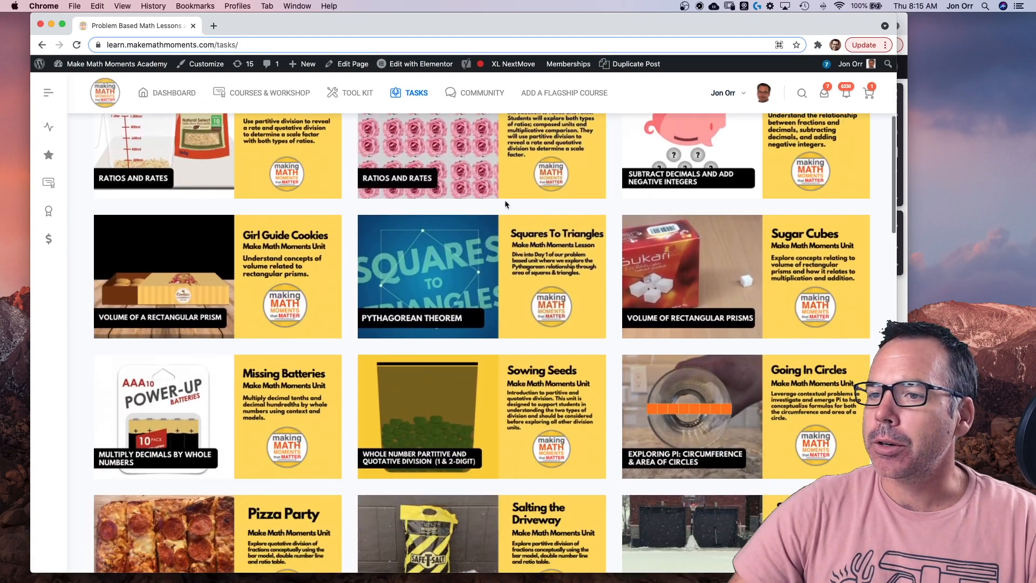
mouse_move(465, 252)
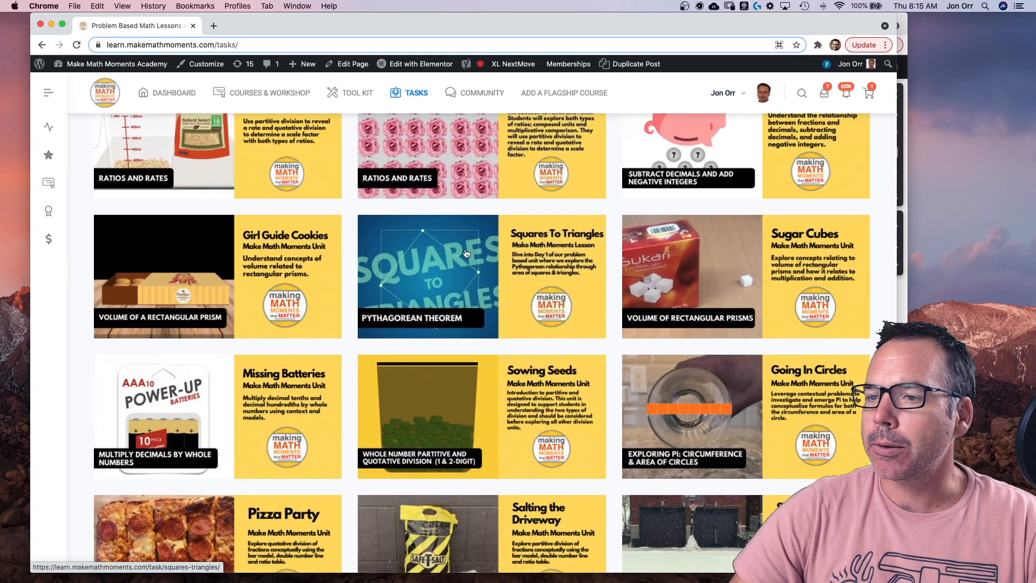
click(427, 275)
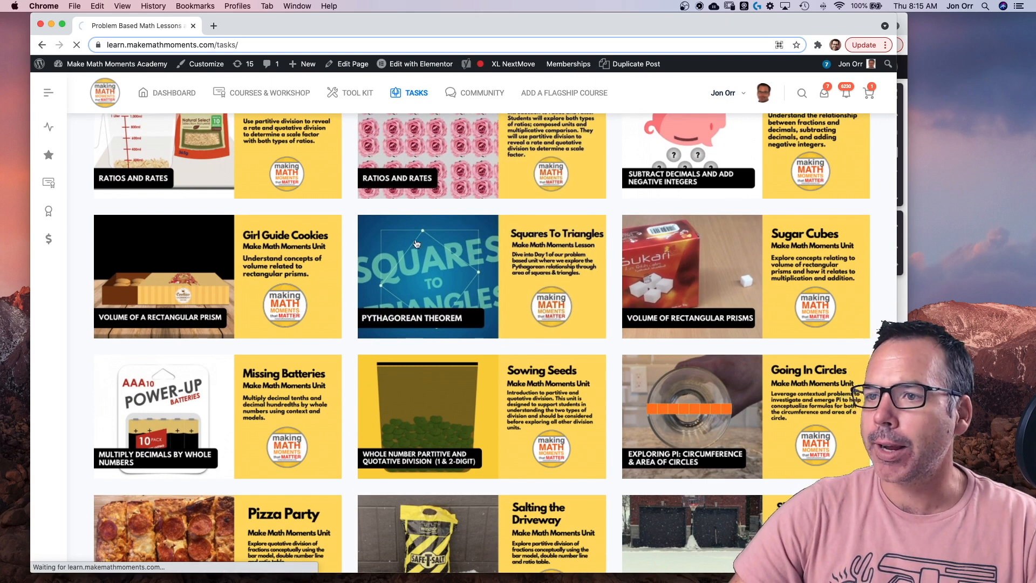
click(417, 276)
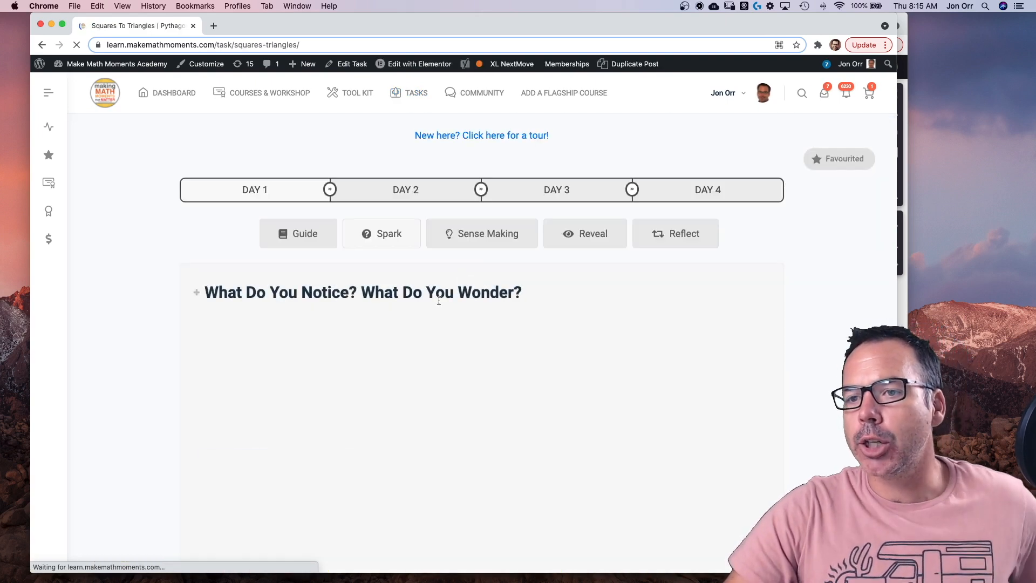
Expand 'What Do You Notice? What Do You Wonder?' and reach its video.
click(197, 292)
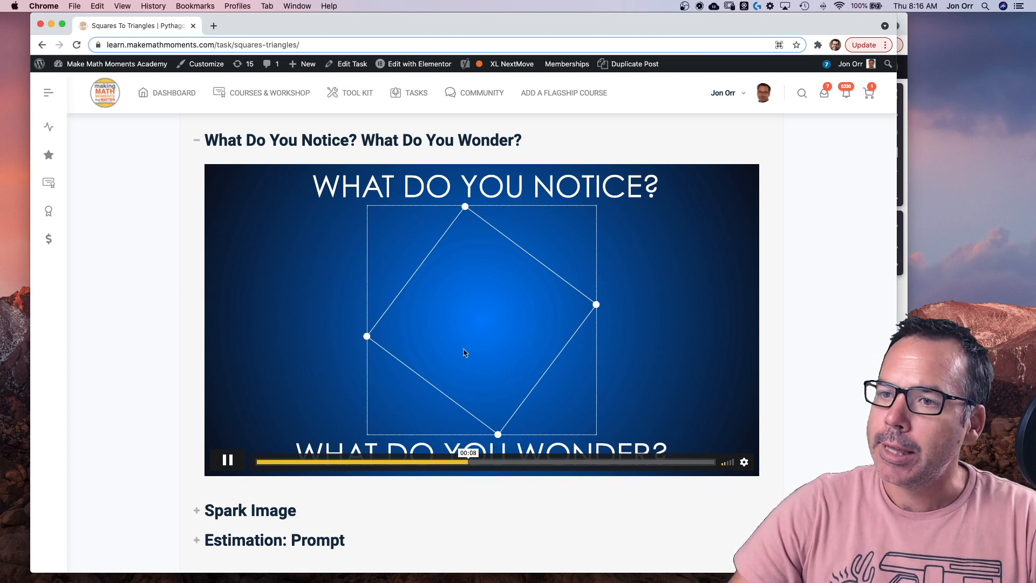
scroll(down, 3)
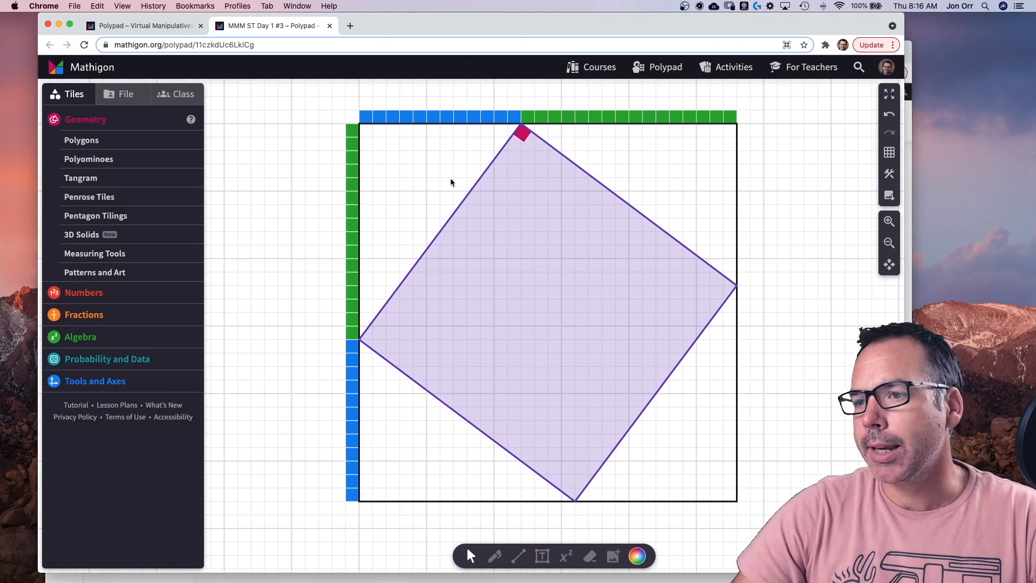
mouse_move(343, 434)
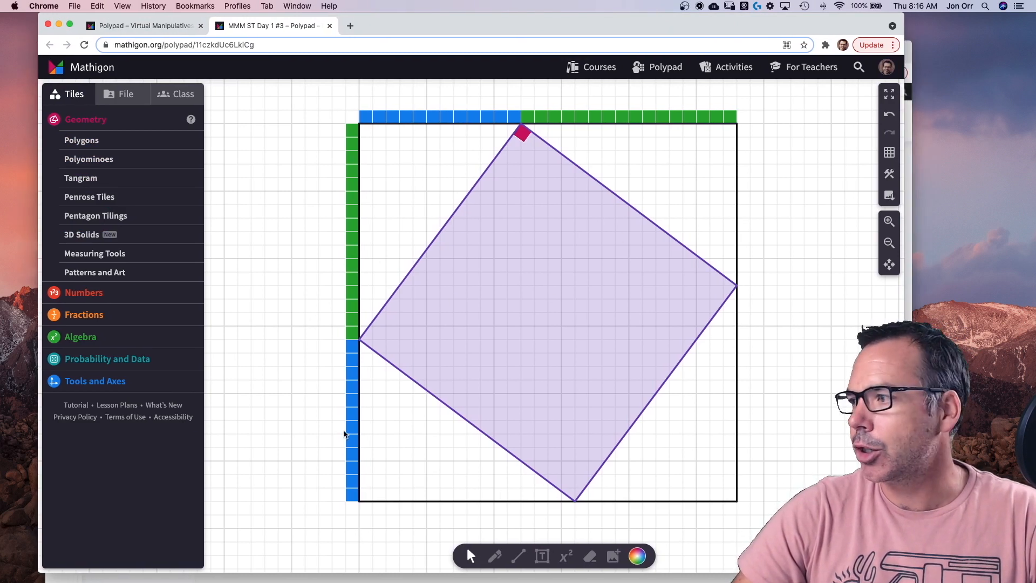
Move the small magenta square from the purple square's top corner into its lower interior.
drag(521, 132, 549, 215)
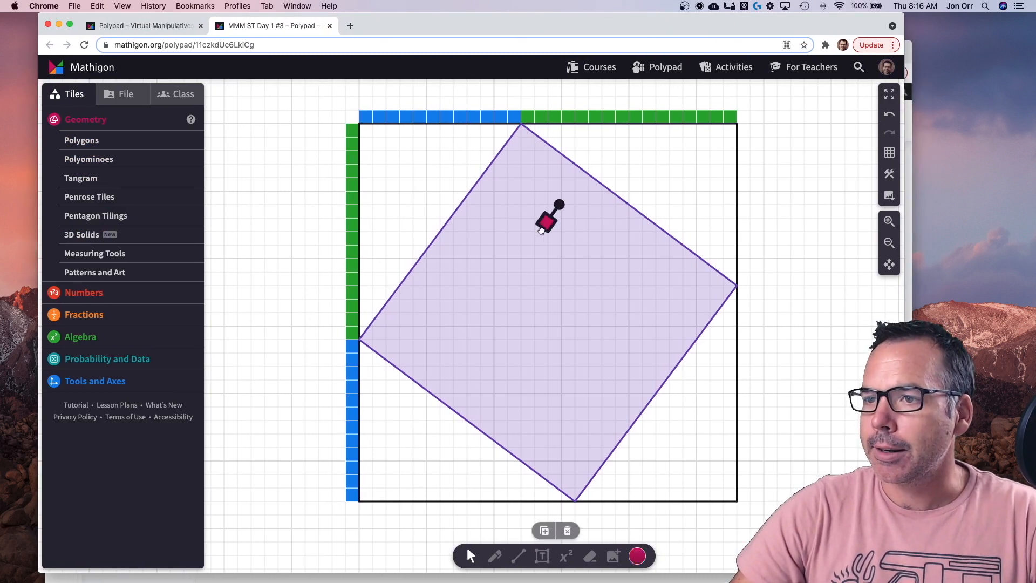
drag(548, 218, 526, 136)
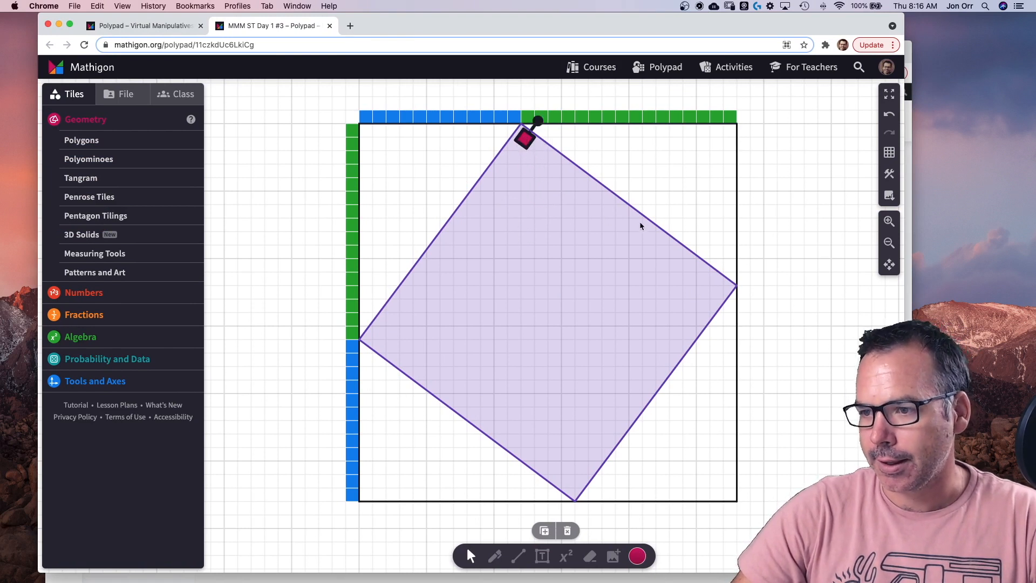
drag(535, 119, 390, 311)
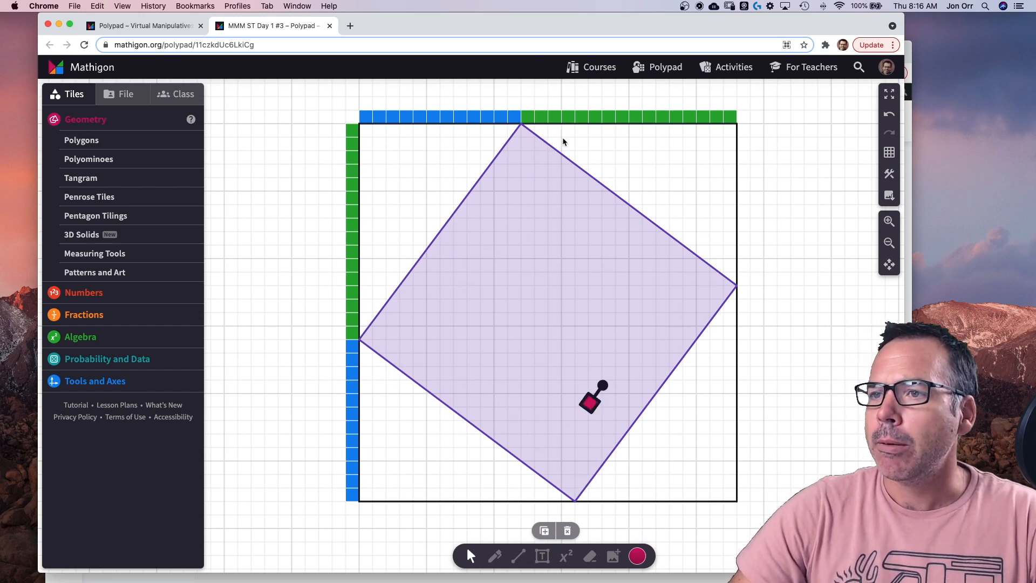
Switch back through the browser tabs to the algebra tiles and counters pad.
click(141, 26)
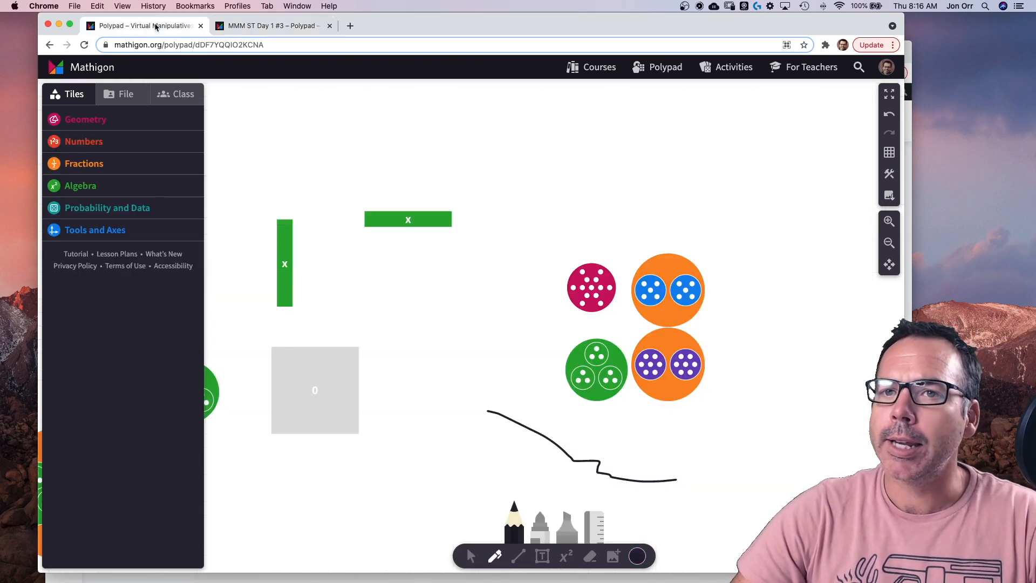
click(271, 25)
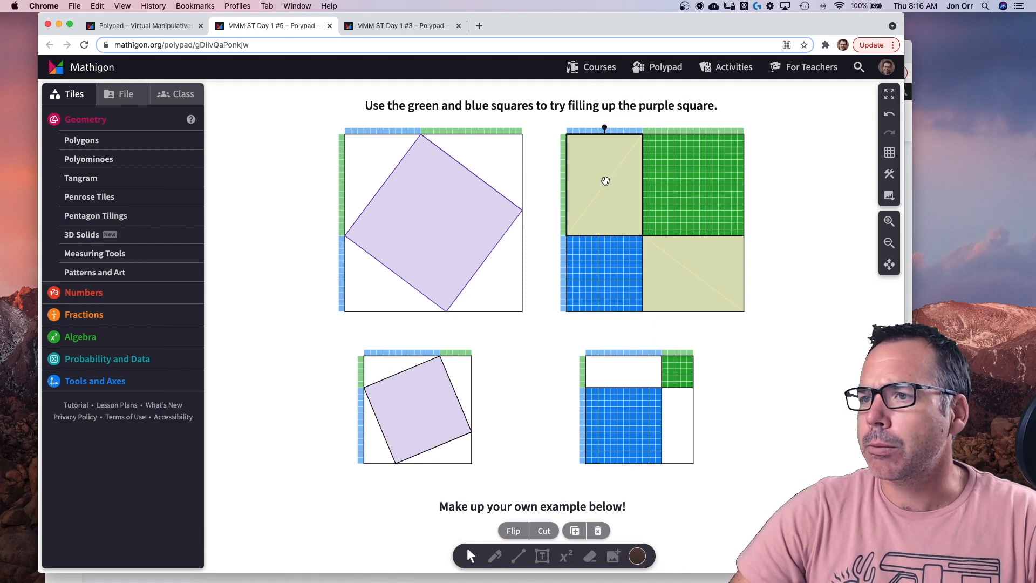
mouse_move(652, 178)
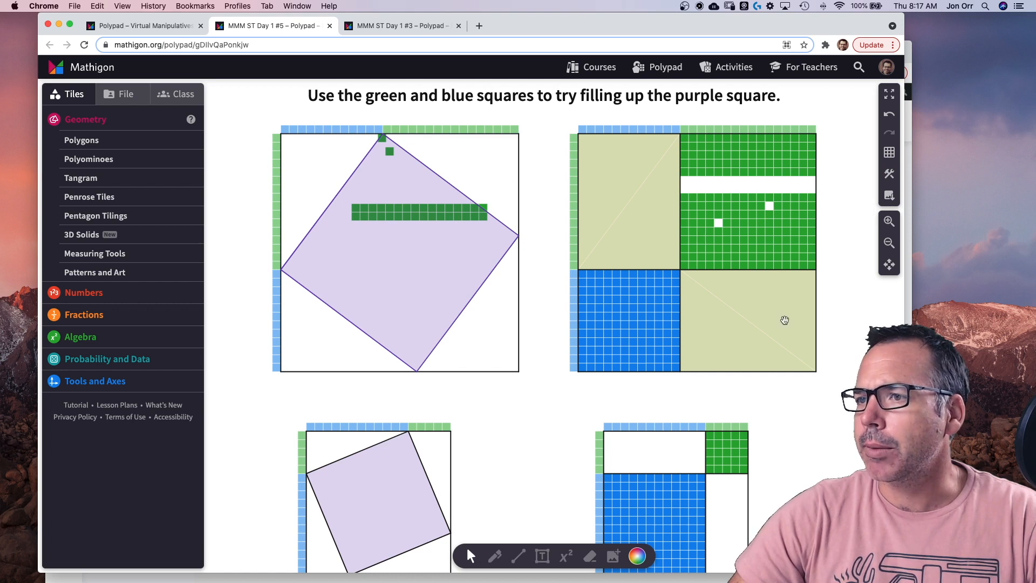
mouse_move(738, 210)
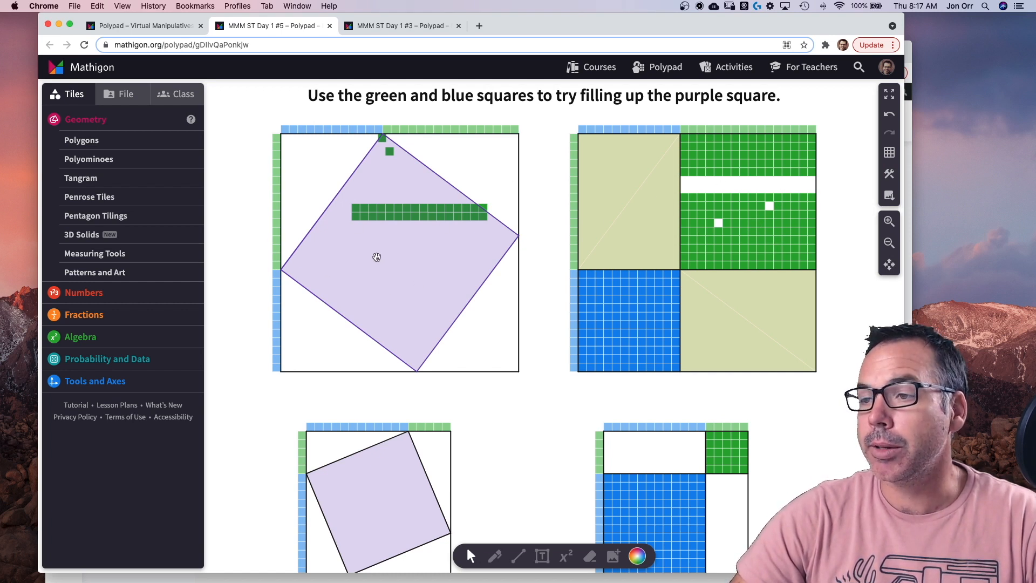
Review the green-and-blue-squares task pad, then switch to another task tab.
scroll(down, 3)
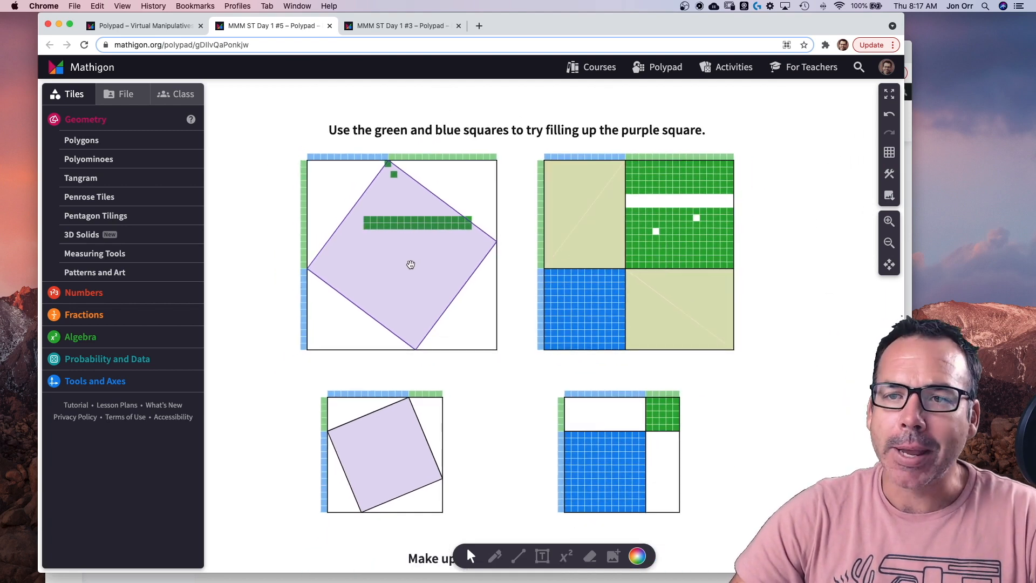
mouse_move(422, 243)
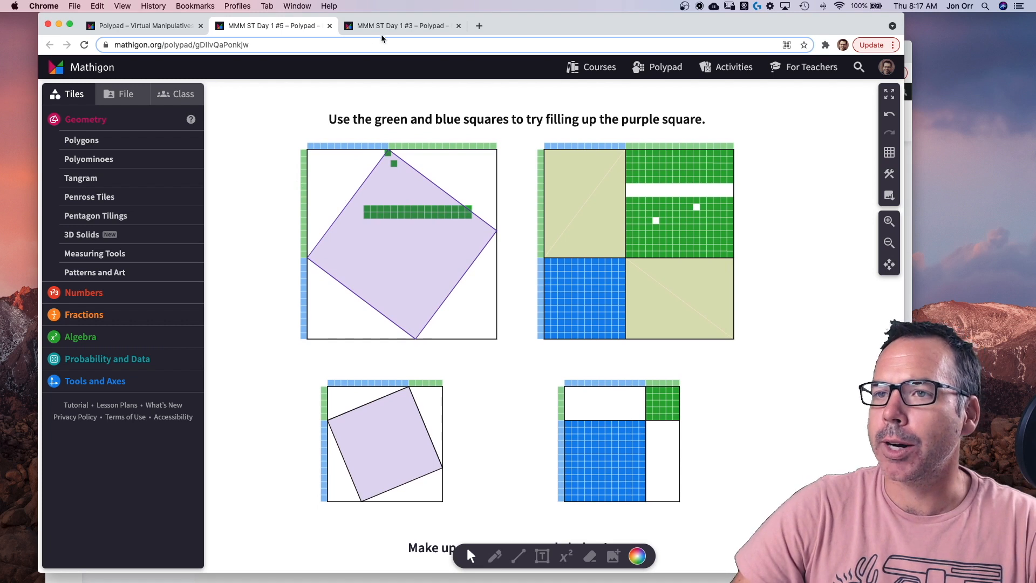
click(139, 25)
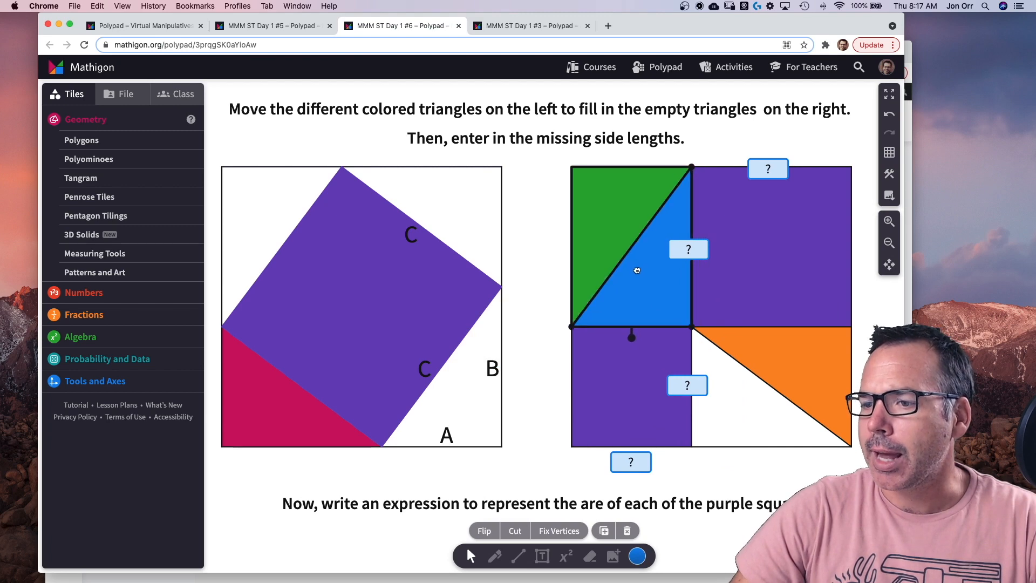
mouse_move(339, 143)
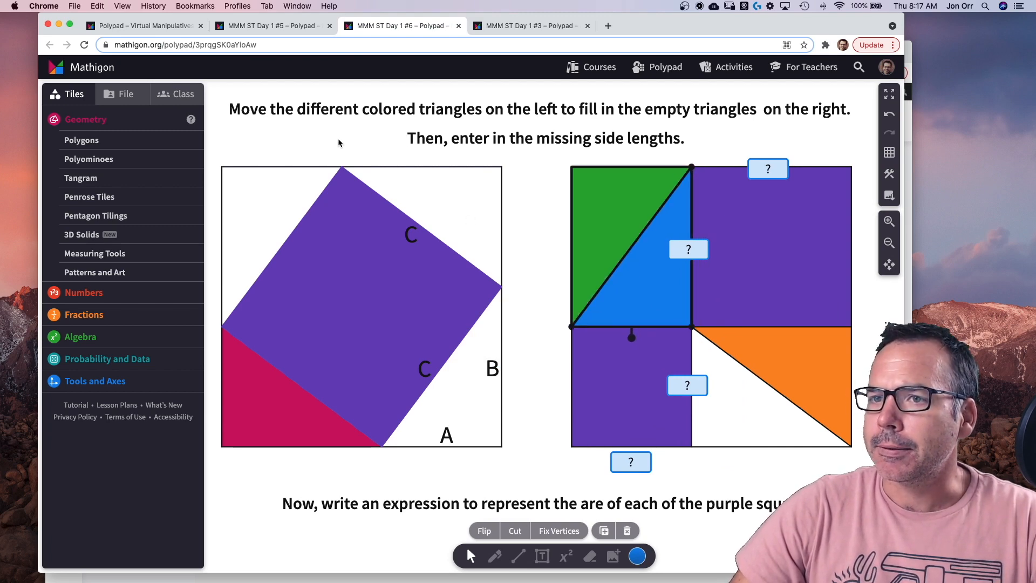
Return to the MMM ST Day 1 #5 pad, then back to the original algebra tiles canvas.
click(271, 25)
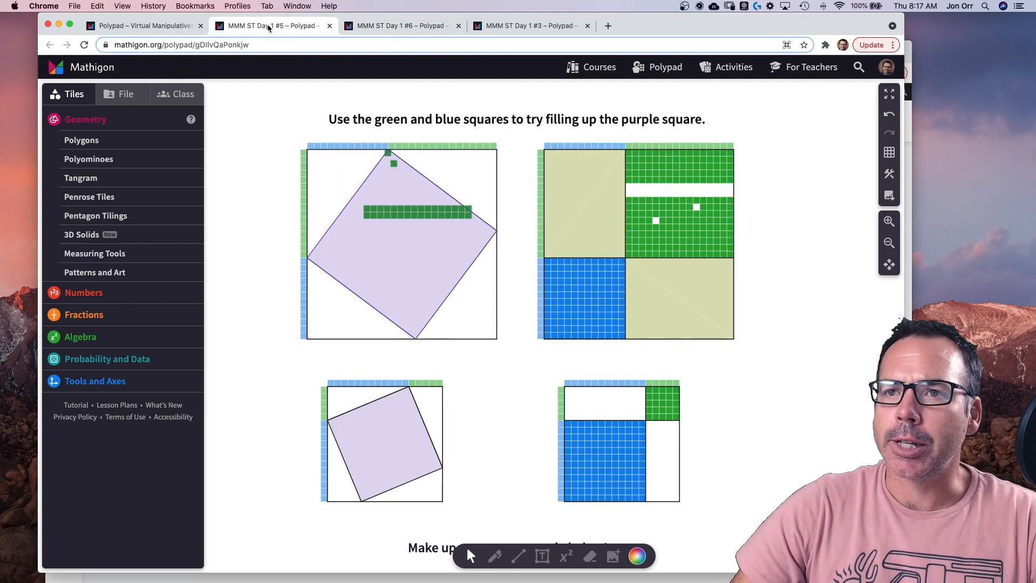
click(139, 26)
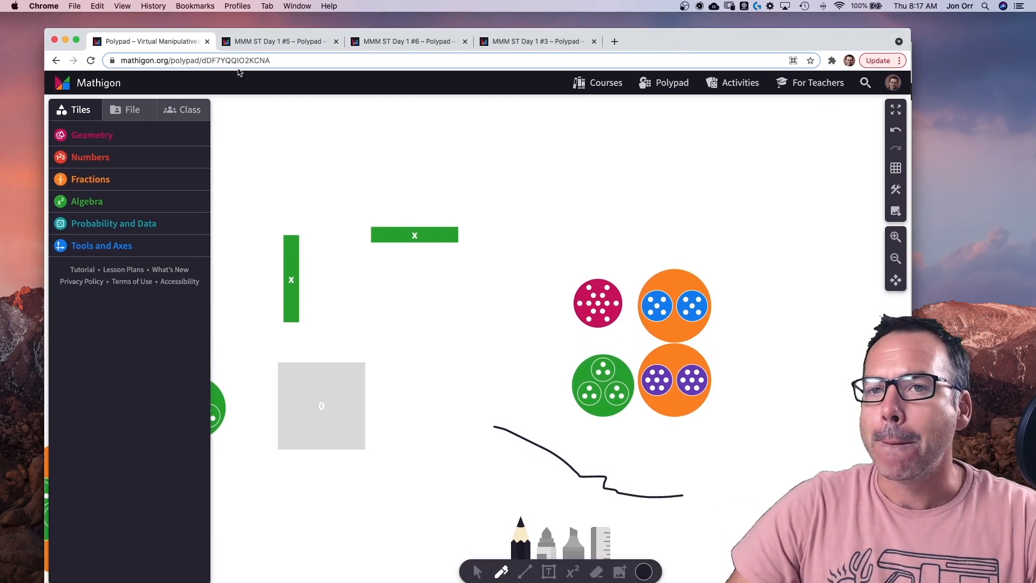
mouse_move(161, 77)
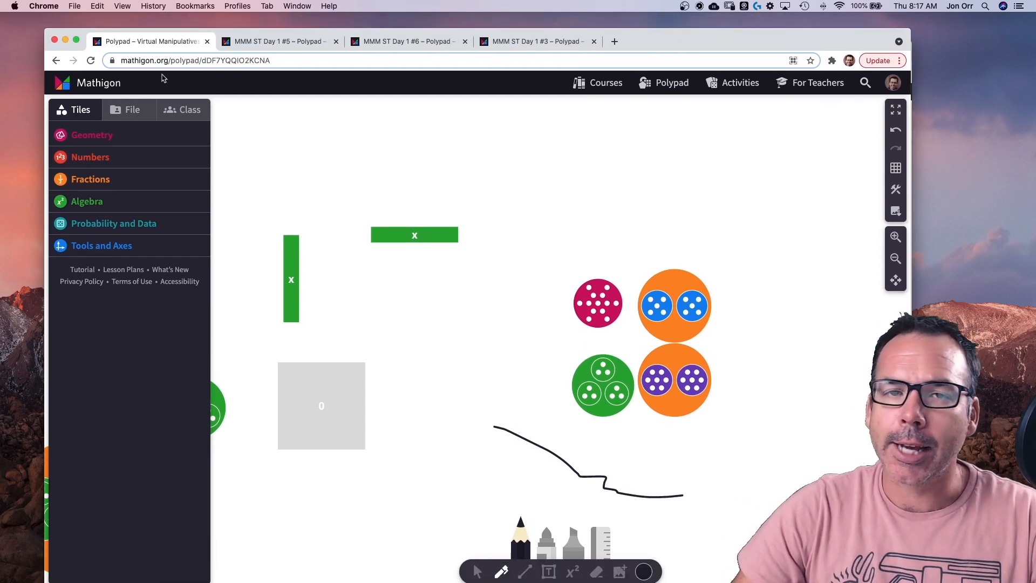
mouse_move(666, 86)
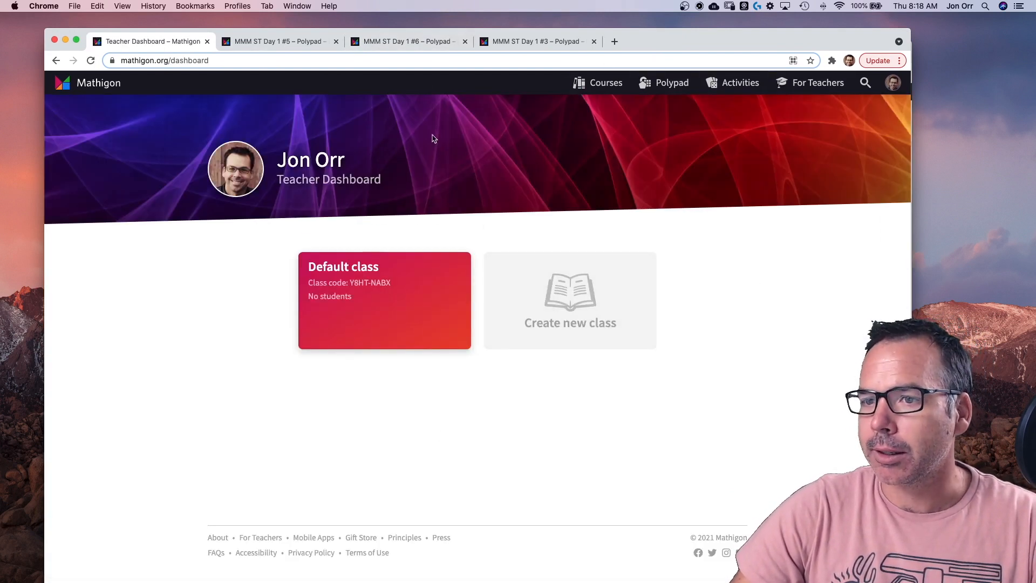
mouse_move(434, 224)
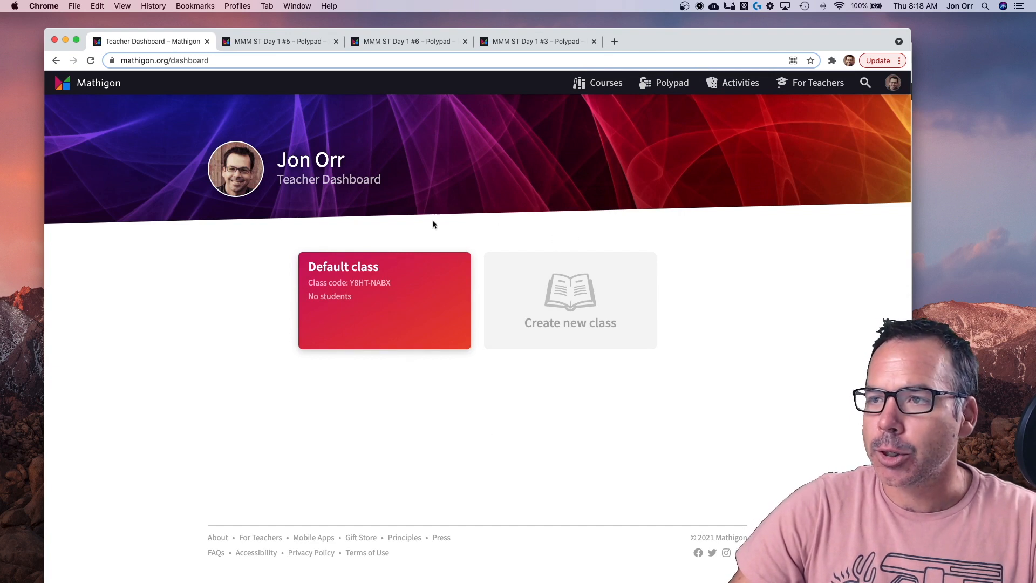
mouse_move(78, 86)
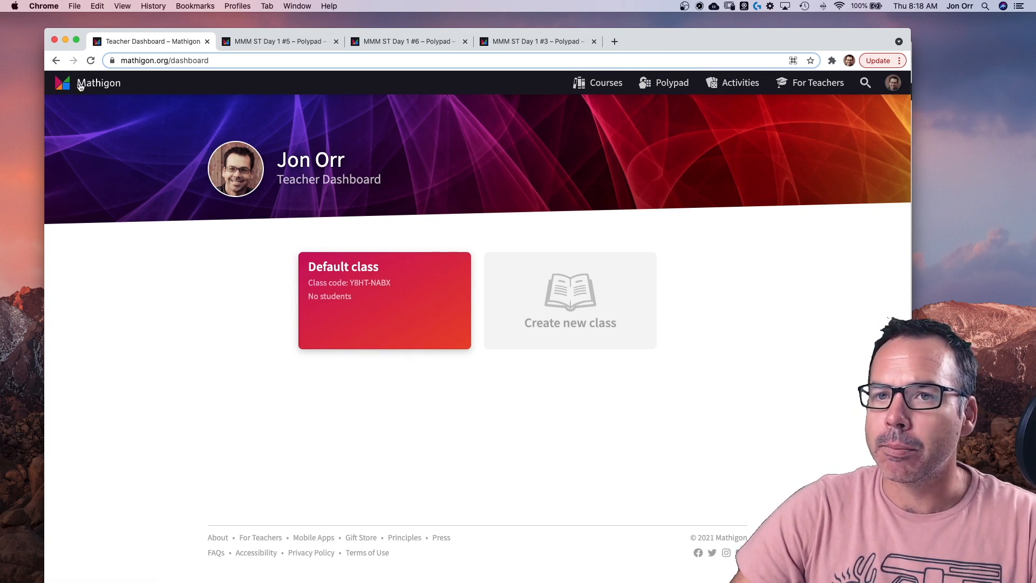
mouse_move(671, 83)
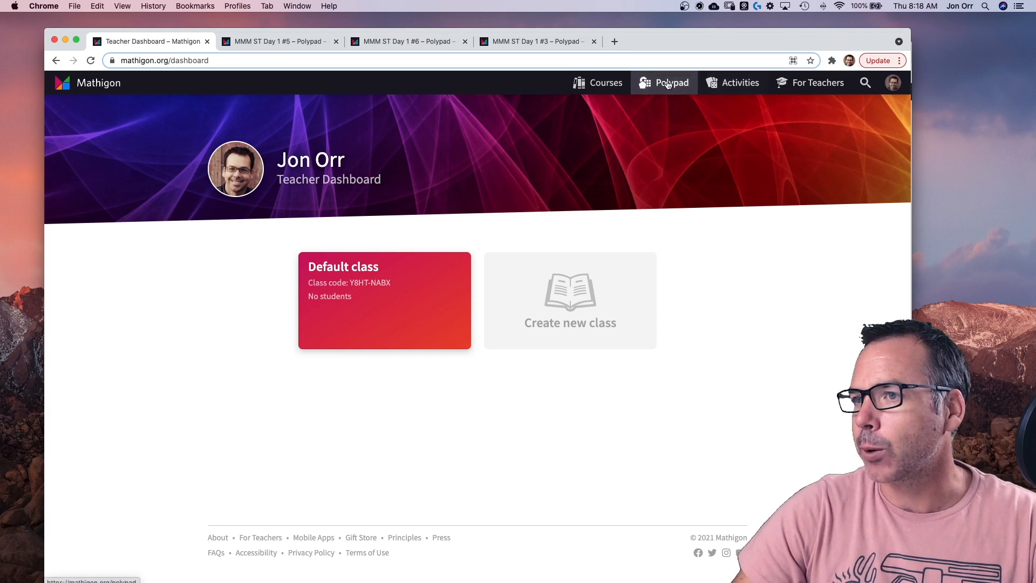
Start a fresh blank Polypad canvas from the top navigation after viewing the dashboard.
click(670, 83)
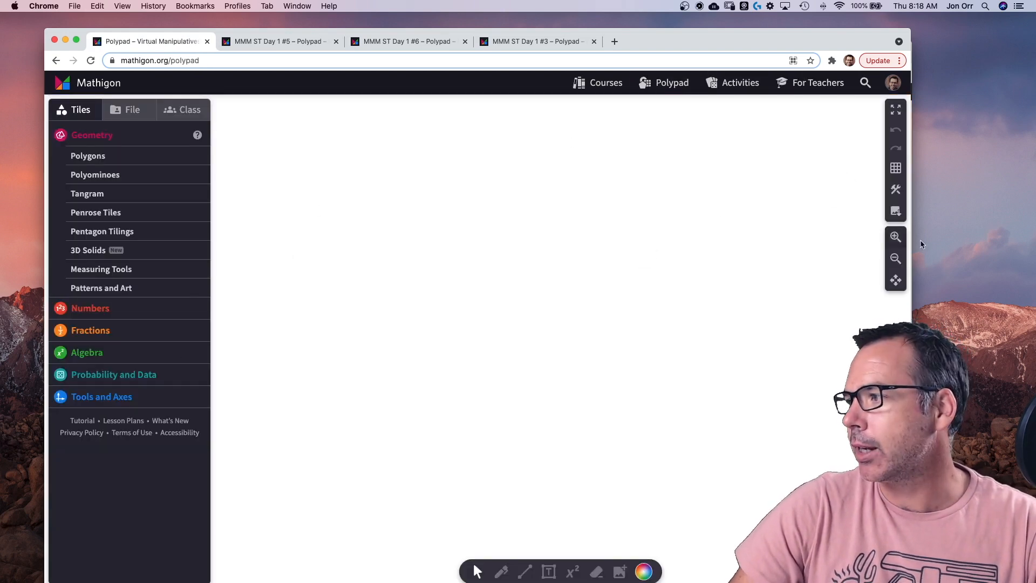